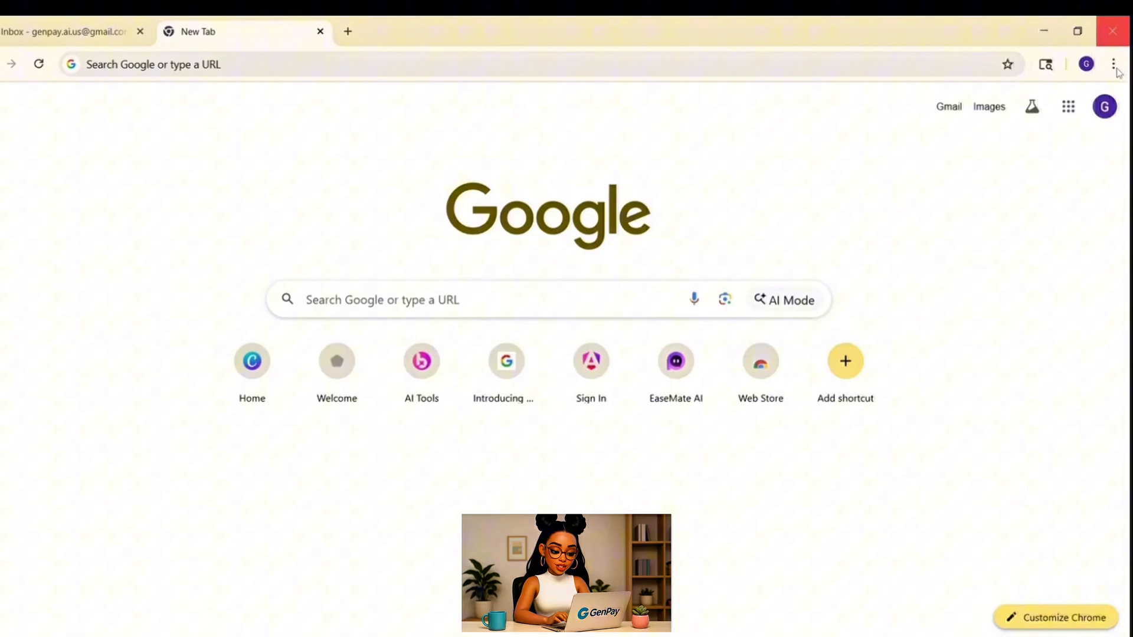
Open an Incognito window and type 'create gmail account' into the address bar.
{"action": "left_click", "coordinate": [1111, 64]}
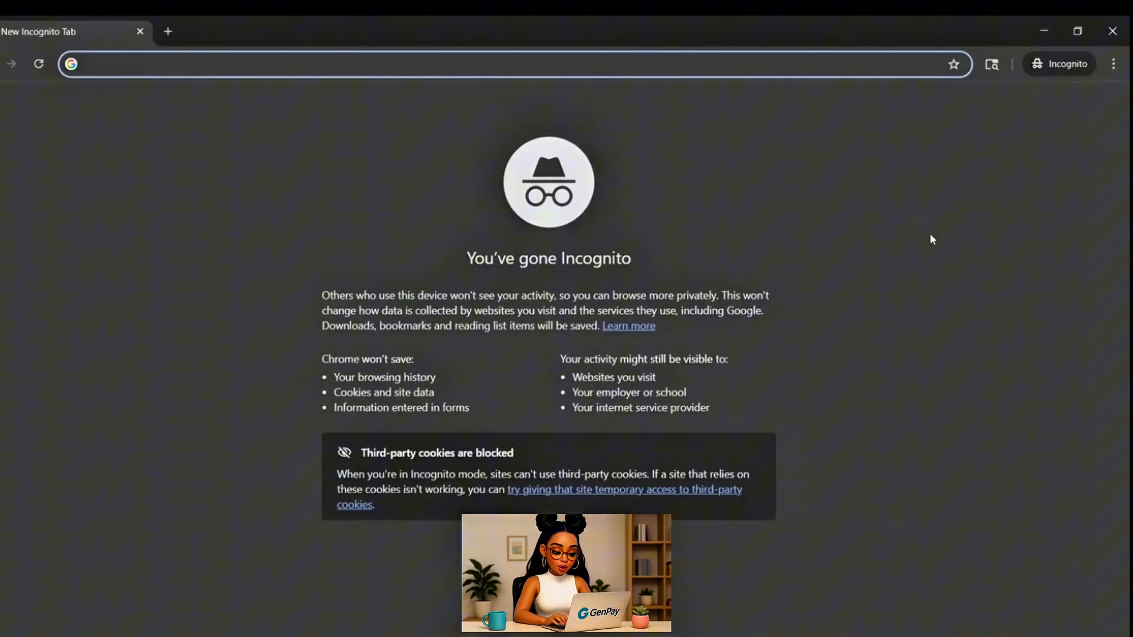
{"action": "mouse_move", "coordinate": [941, 221]}
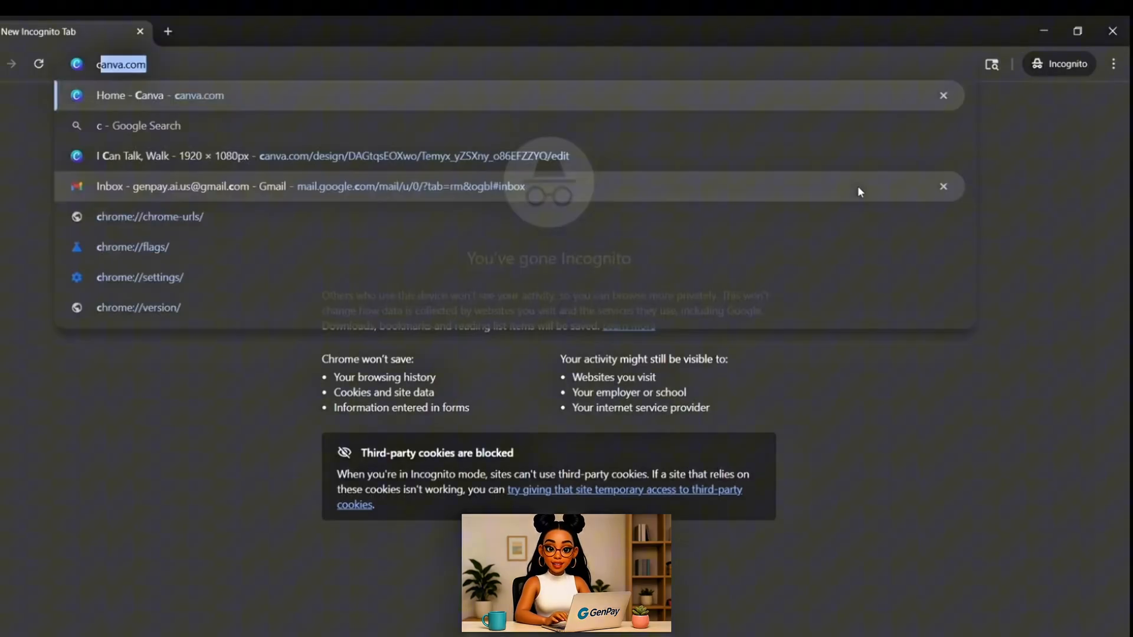
{"action": "type", "text": "create gmail account"}
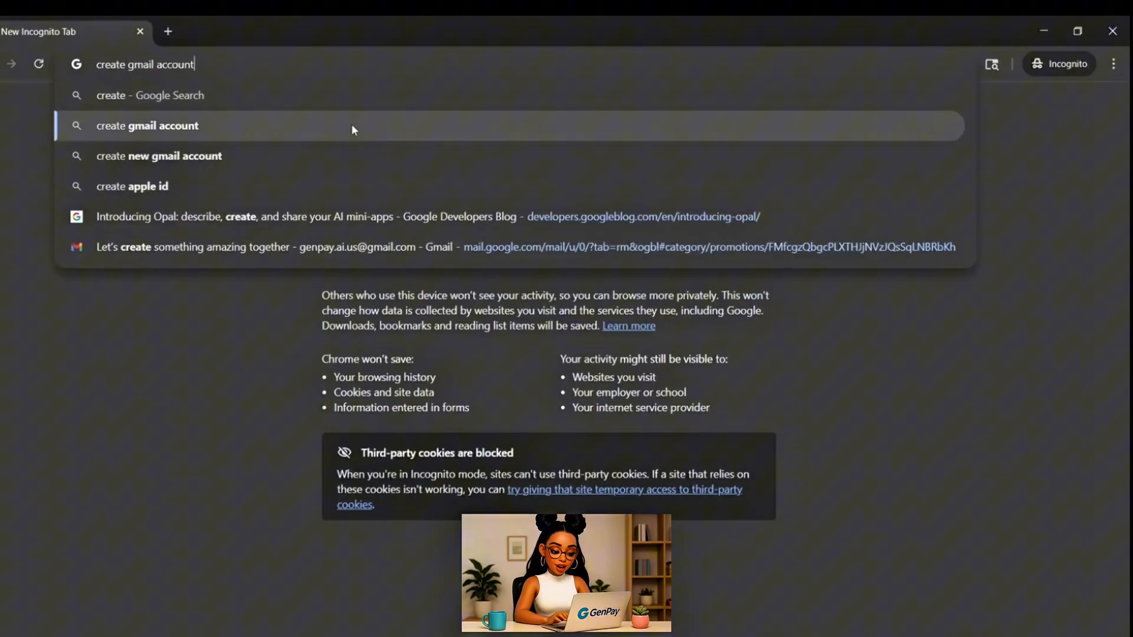
Go from the Gmail help article to creating a new Google account.
{"action": "left_click", "coordinate": [147, 126]}
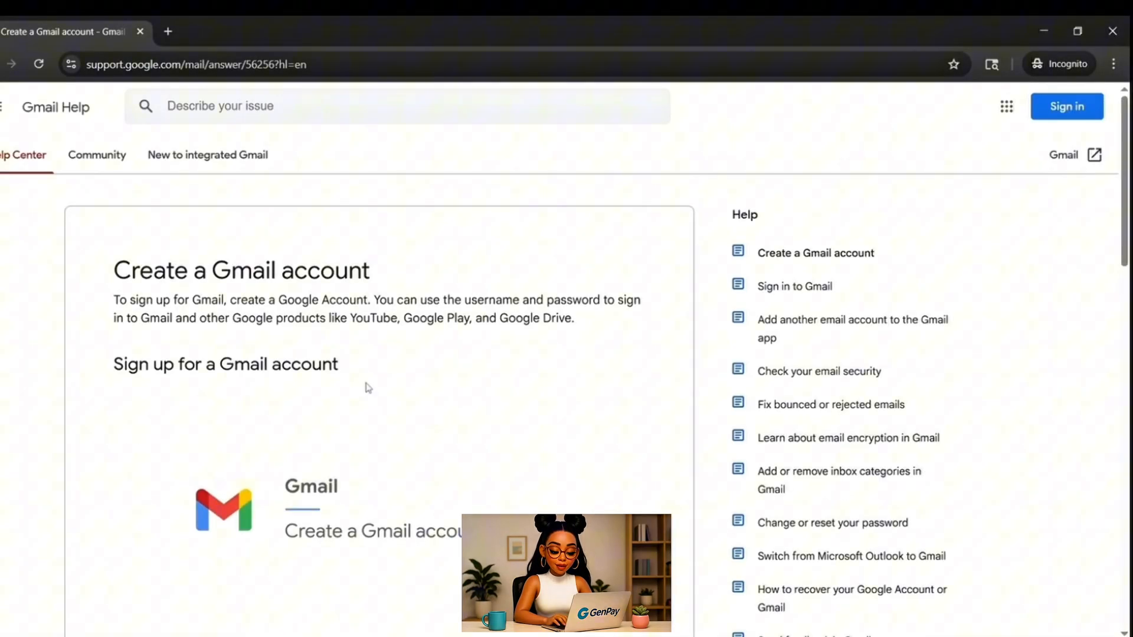
{"action": "left_click", "coordinate": [1066, 106]}
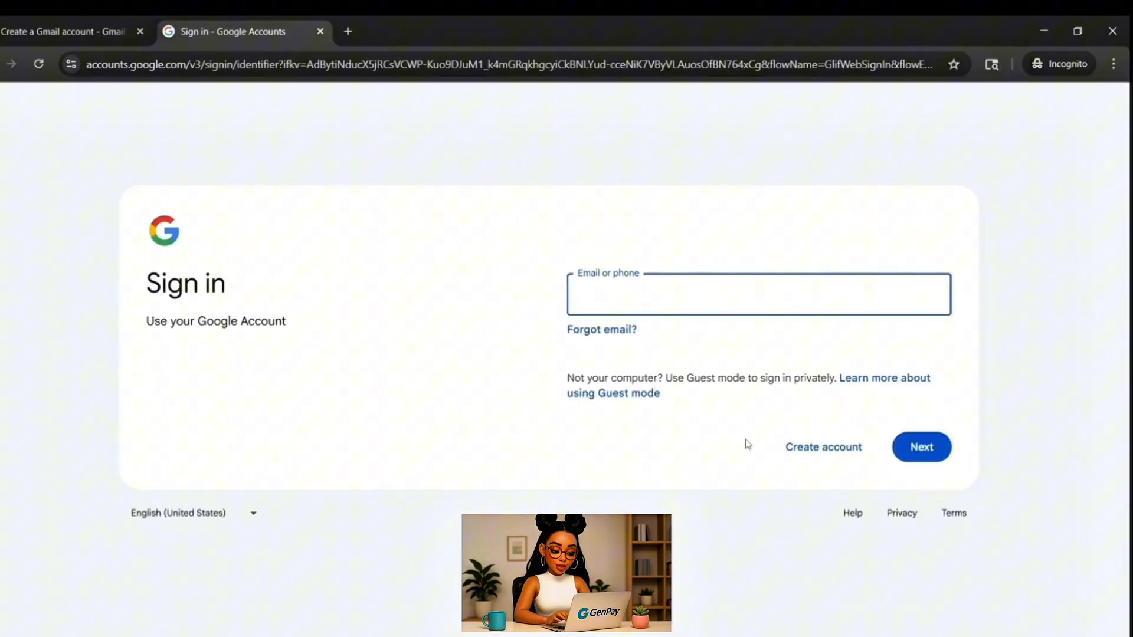
{"action": "left_click", "coordinate": [823, 447]}
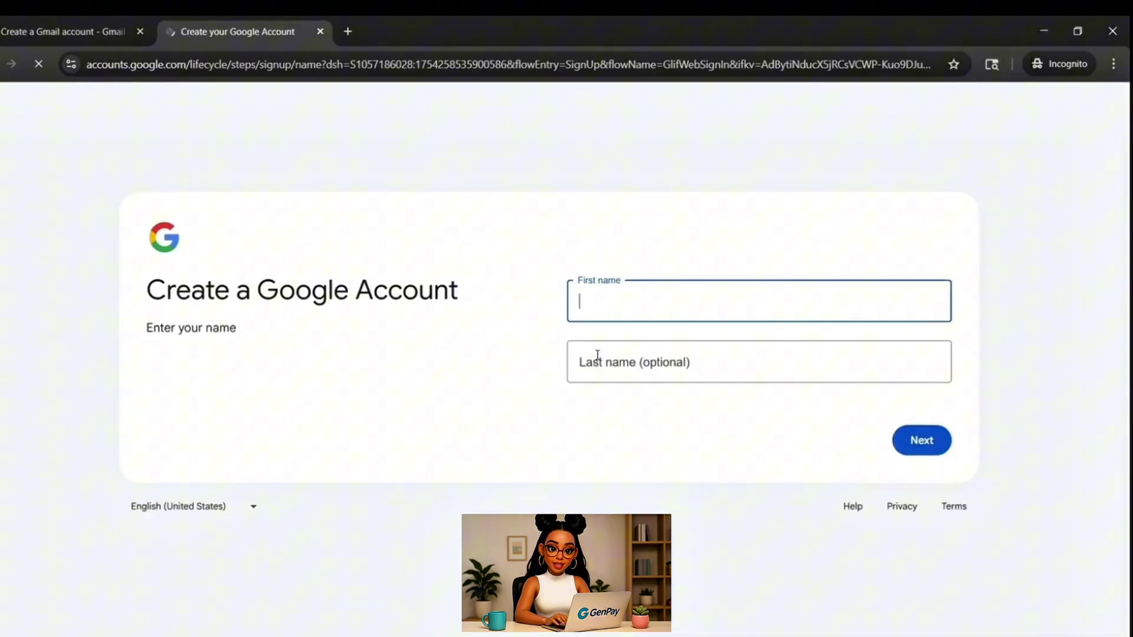
Enter first name GenPay, fill in birthday and gender, and reach privacy and terms.
{"action": "type", "text": "GenPay"}
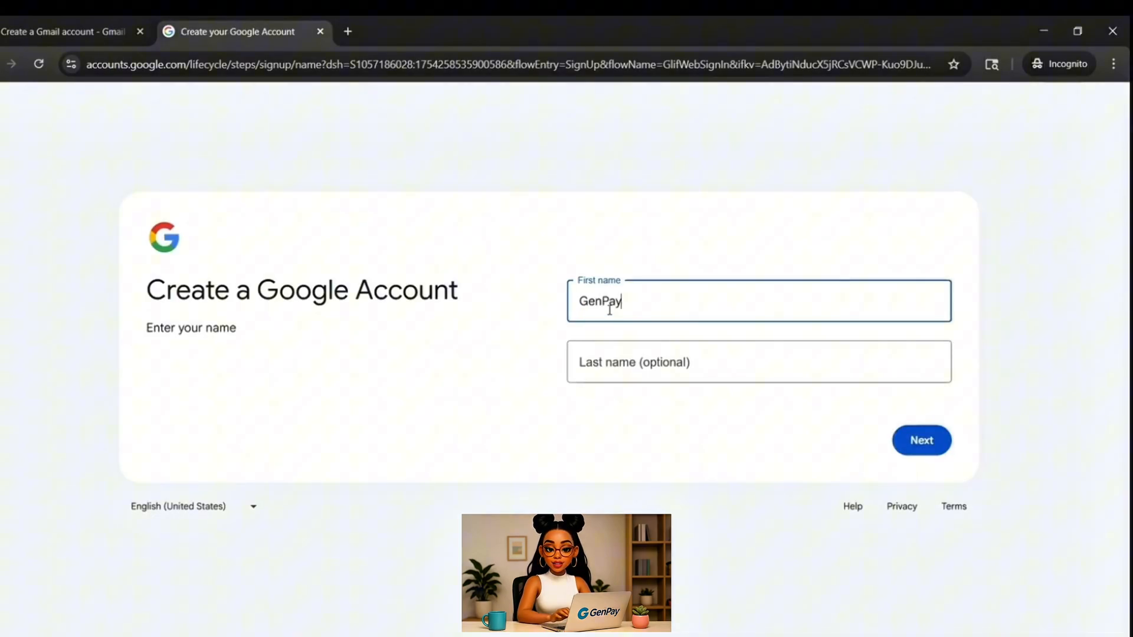
{"action": "left_click", "coordinate": [921, 440]}
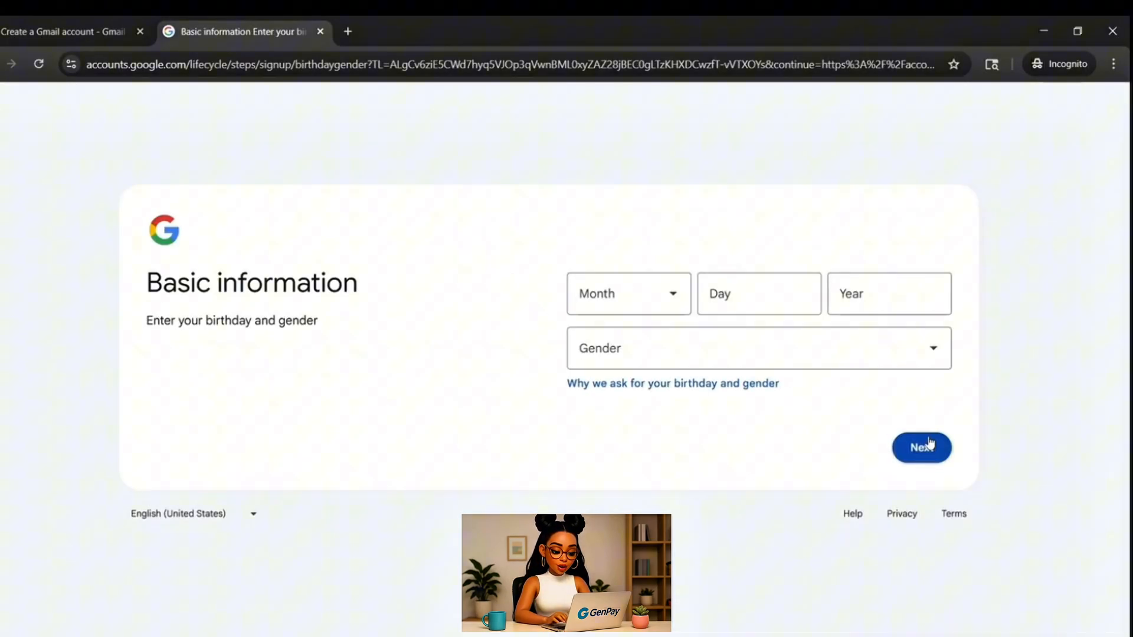
{"action": "left_click", "coordinate": [628, 293]}
{"action": "type", "text": "23"}
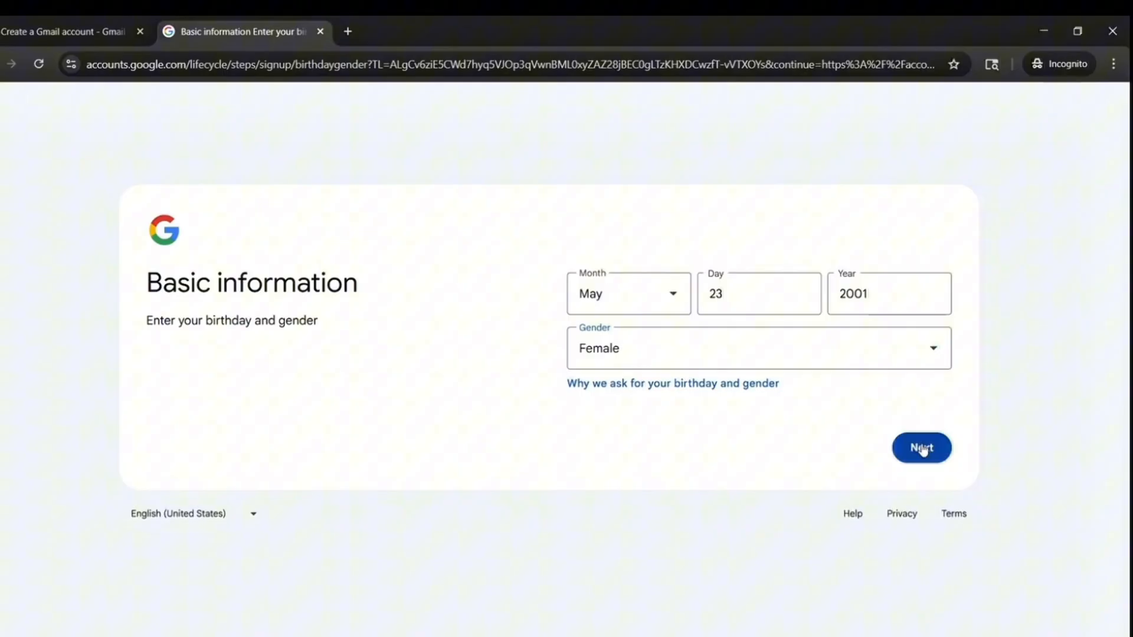
{"action": "left_click", "coordinate": [921, 447]}
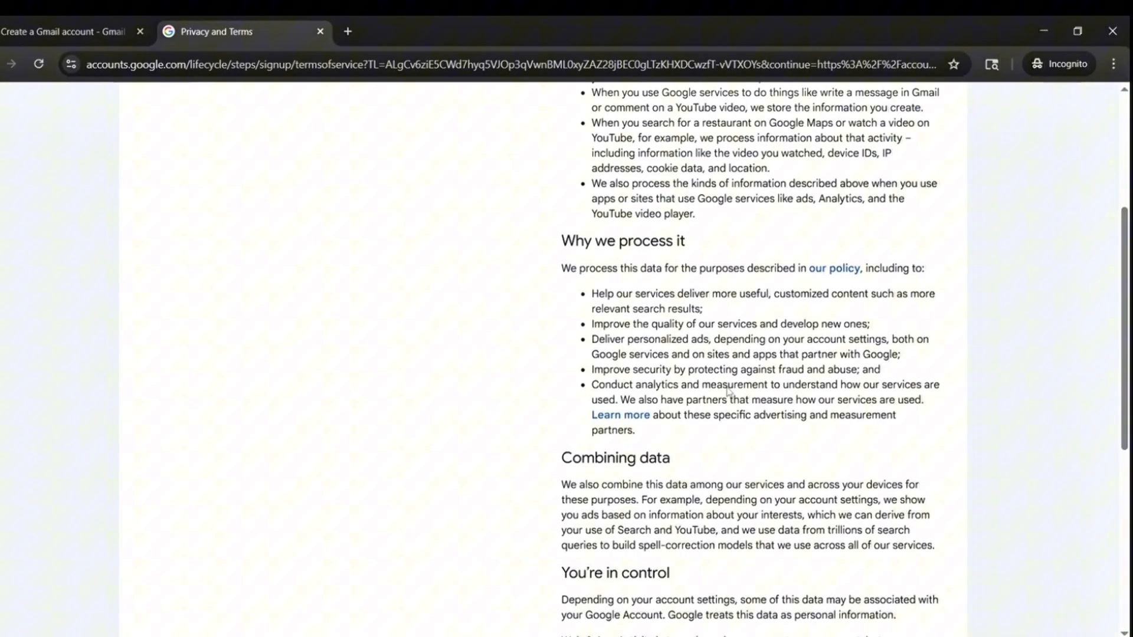
{"action": "scroll", "scroll_direction": "down", "scroll_amount": 3}
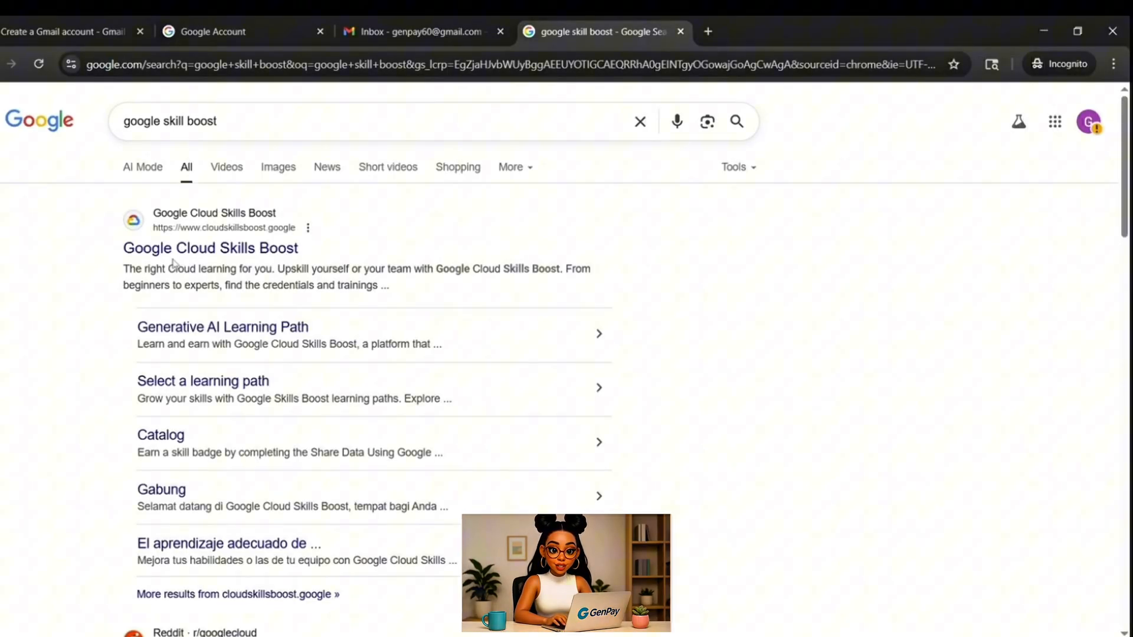
Open the Google Cloud Skills Boost site from the 'google skill boost' search results.
{"action": "left_click", "coordinate": [210, 248]}
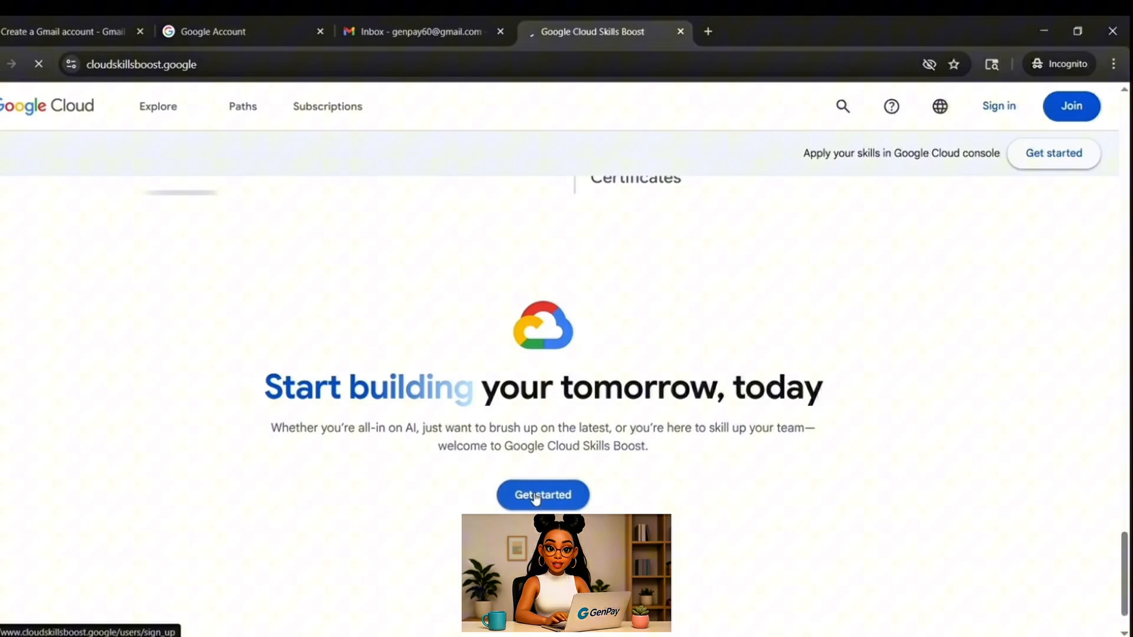
Sign up with Google, pass the robot check, accept the terms and join Innovators.
{"action": "left_click", "coordinate": [542, 494]}
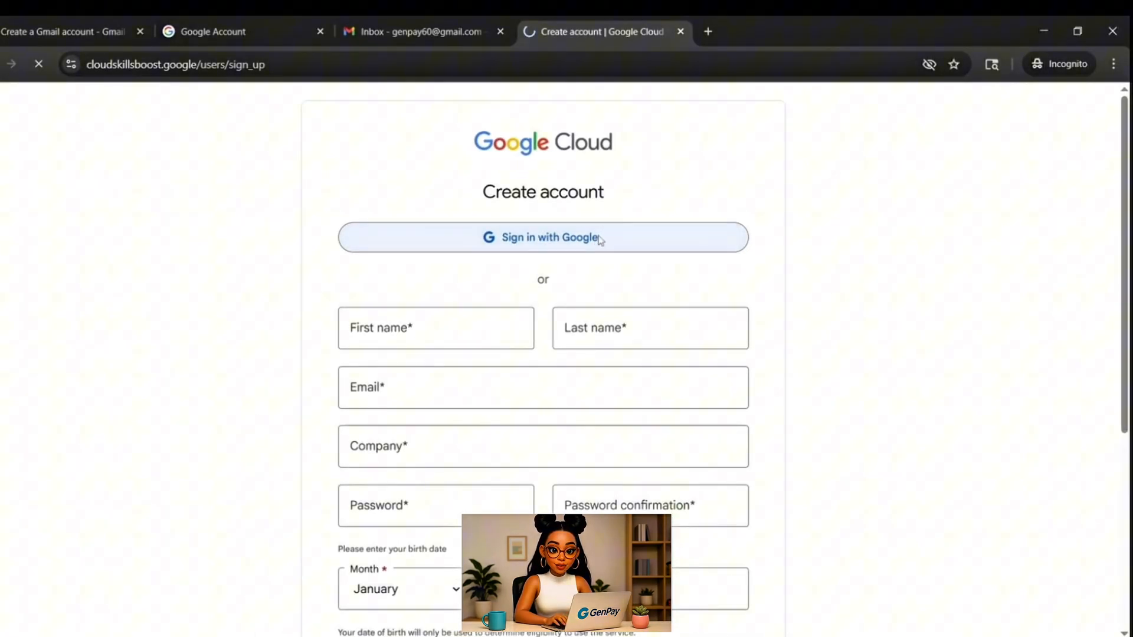
{"action": "left_click", "coordinate": [543, 237]}
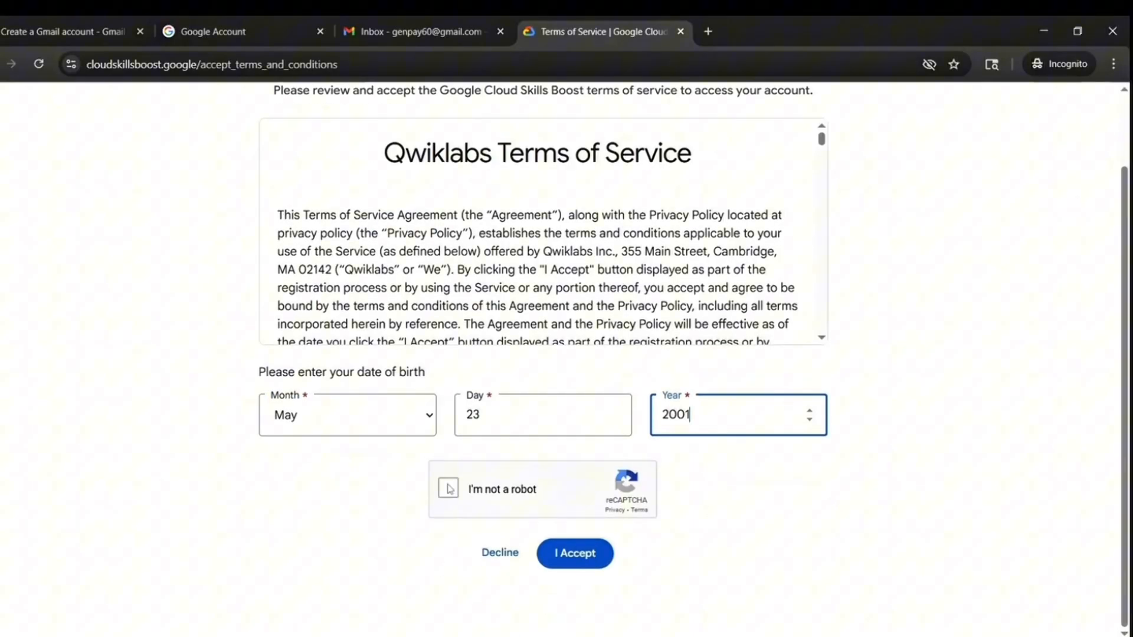
{"action": "left_click", "coordinate": [448, 489]}
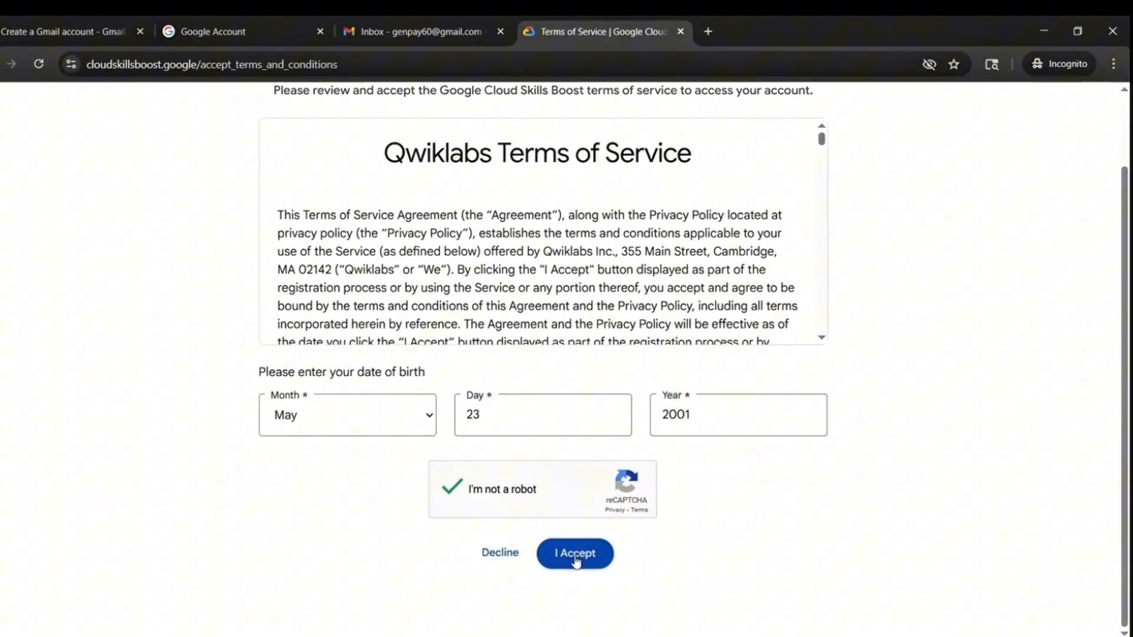
{"action": "left_click", "coordinate": [574, 554]}
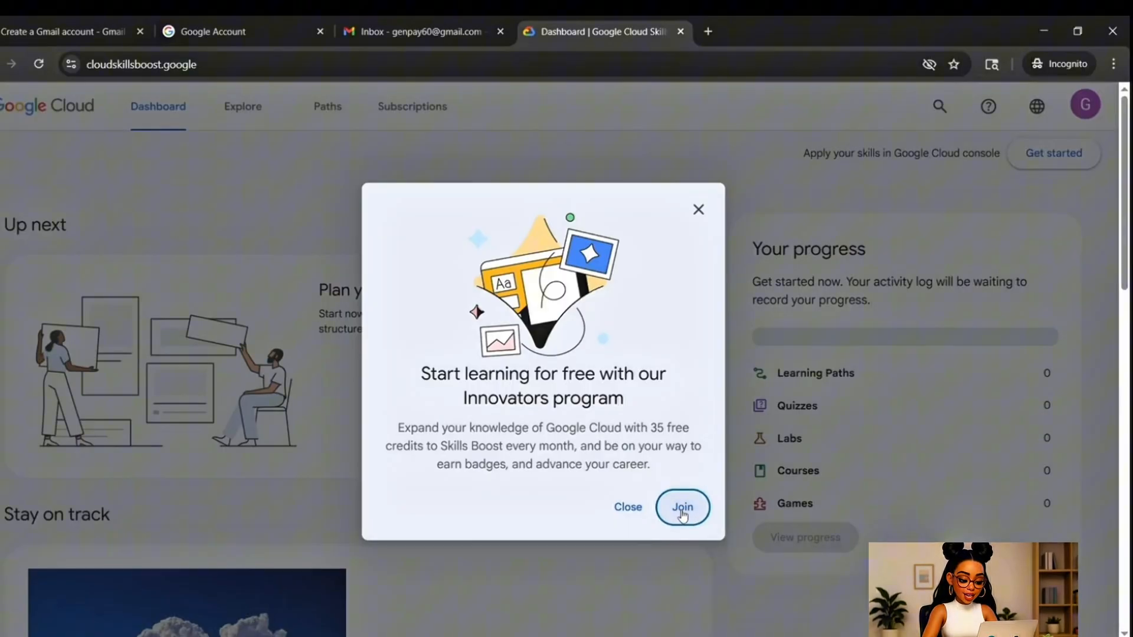
{"action": "left_click", "coordinate": [682, 506]}
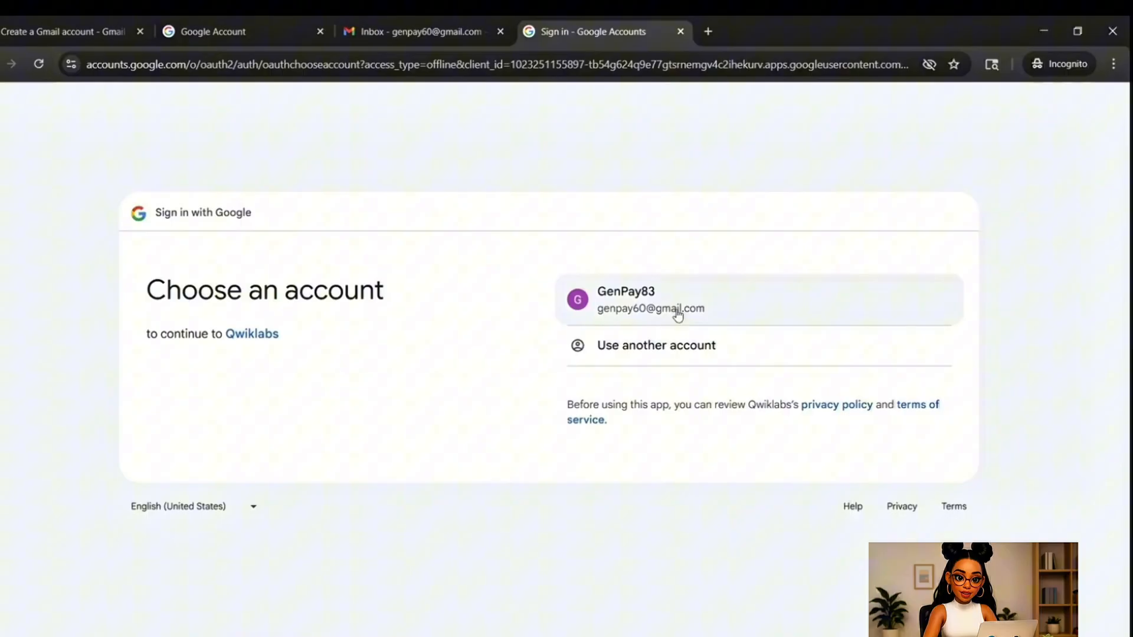
{"action": "left_click", "coordinate": [650, 300]}
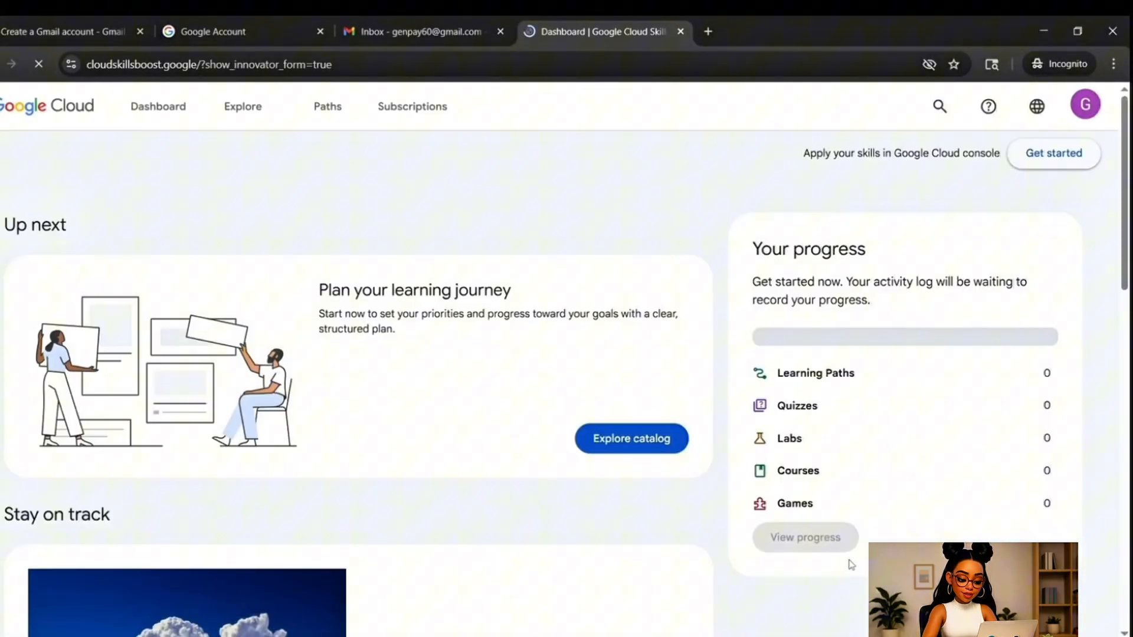
Search the catalog for 'generative ai' and select the Vertex AI Prompt Design lab.
{"action": "left_click", "coordinate": [242, 106]}
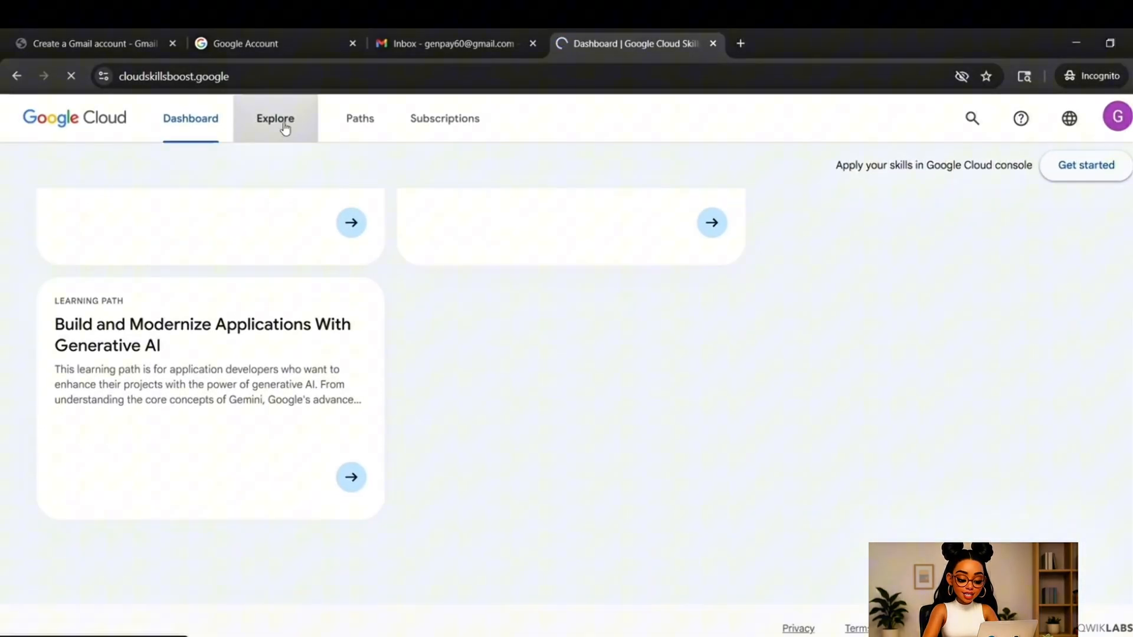
{"action": "left_click", "coordinate": [274, 118]}
{"action": "type", "text": "ge"}
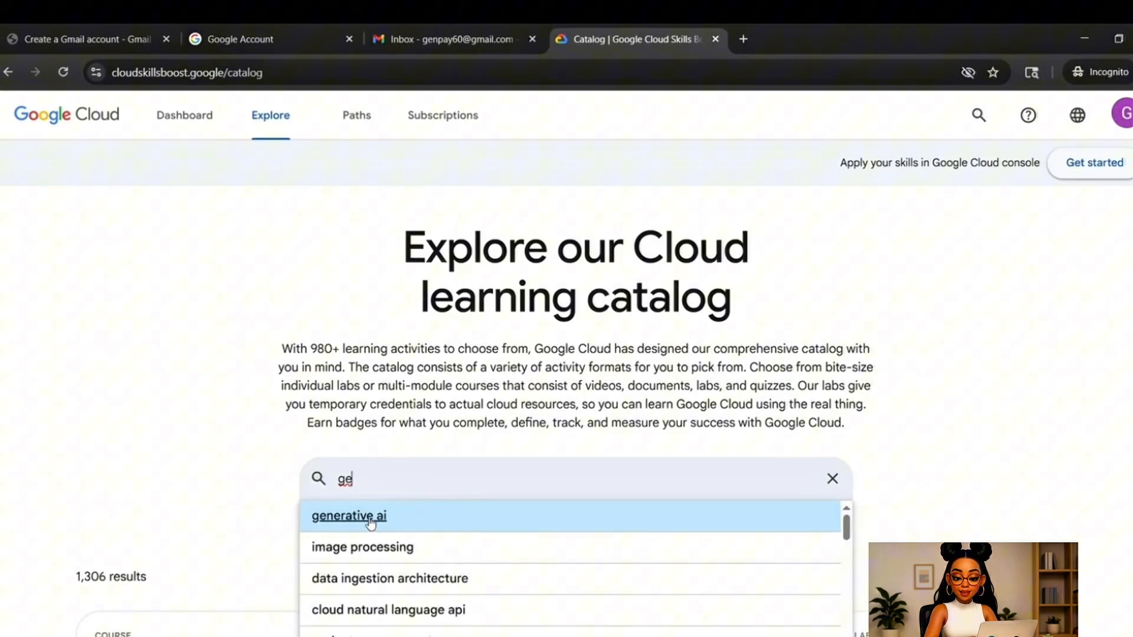
{"action": "left_click", "coordinate": [349, 517]}
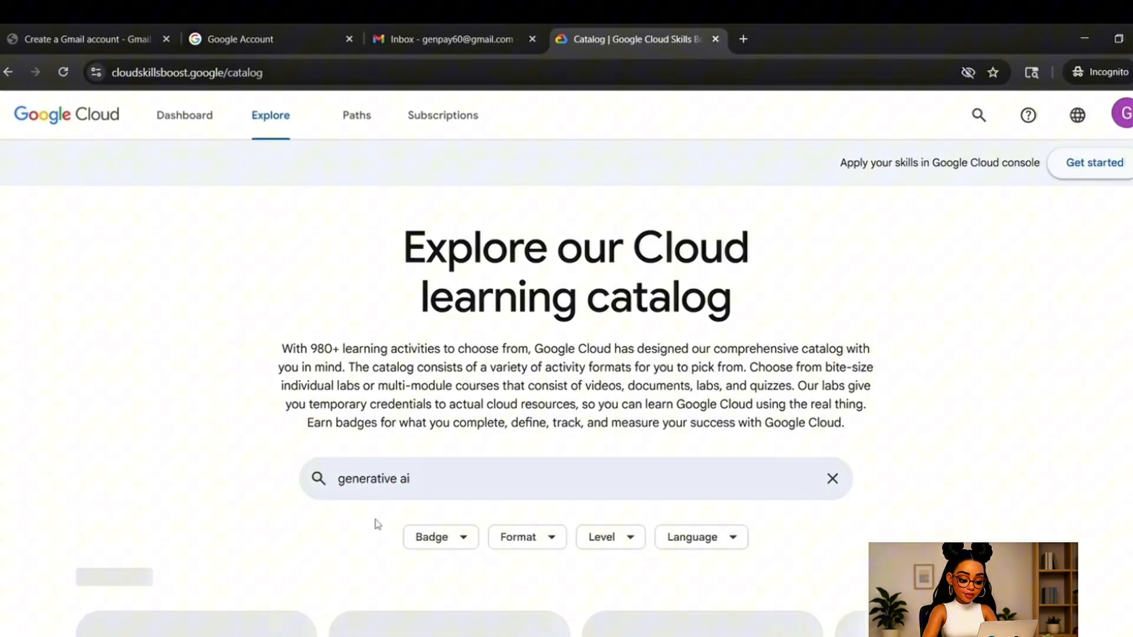
{"action": "key", "text": "Enter"}
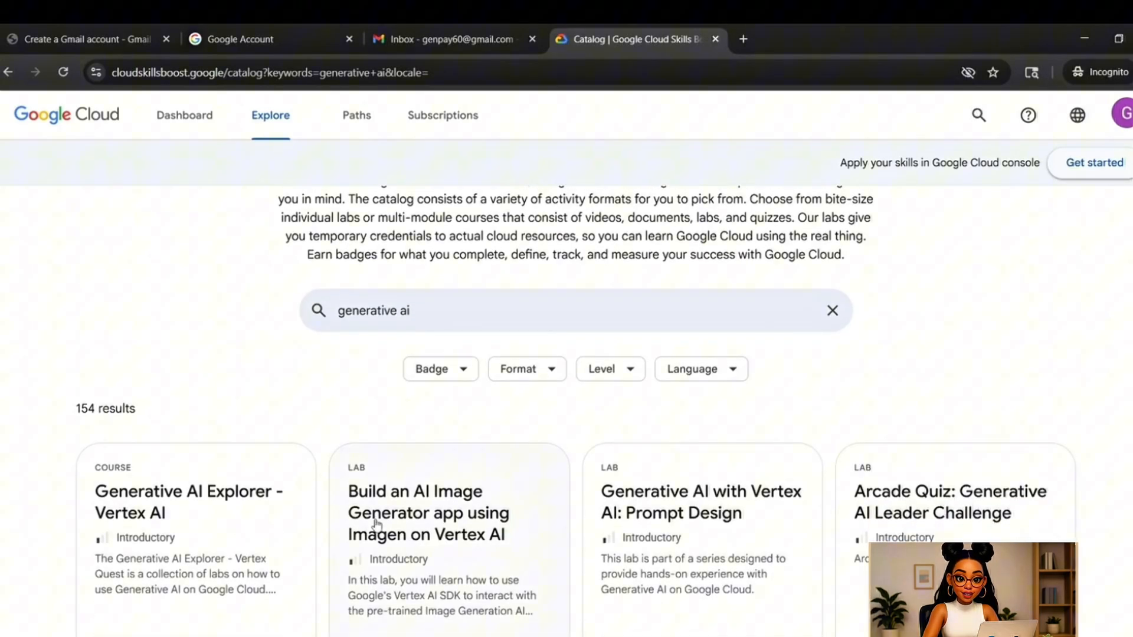
{"action": "scroll", "scroll_direction": "down", "scroll_amount": 3}
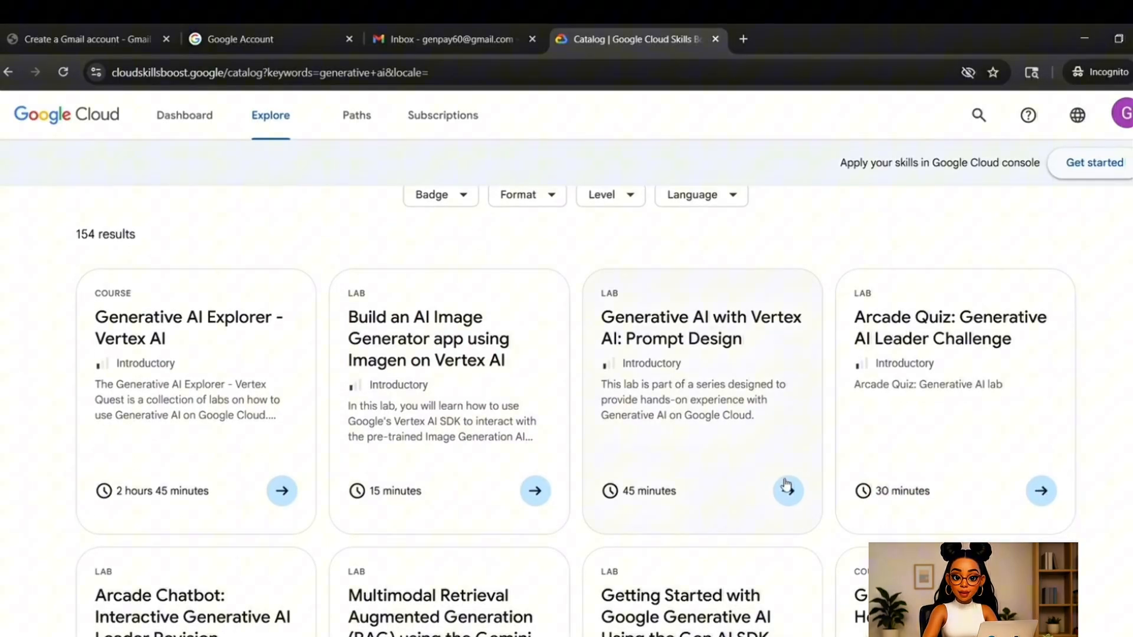
{"action": "left_click", "coordinate": [788, 490]}
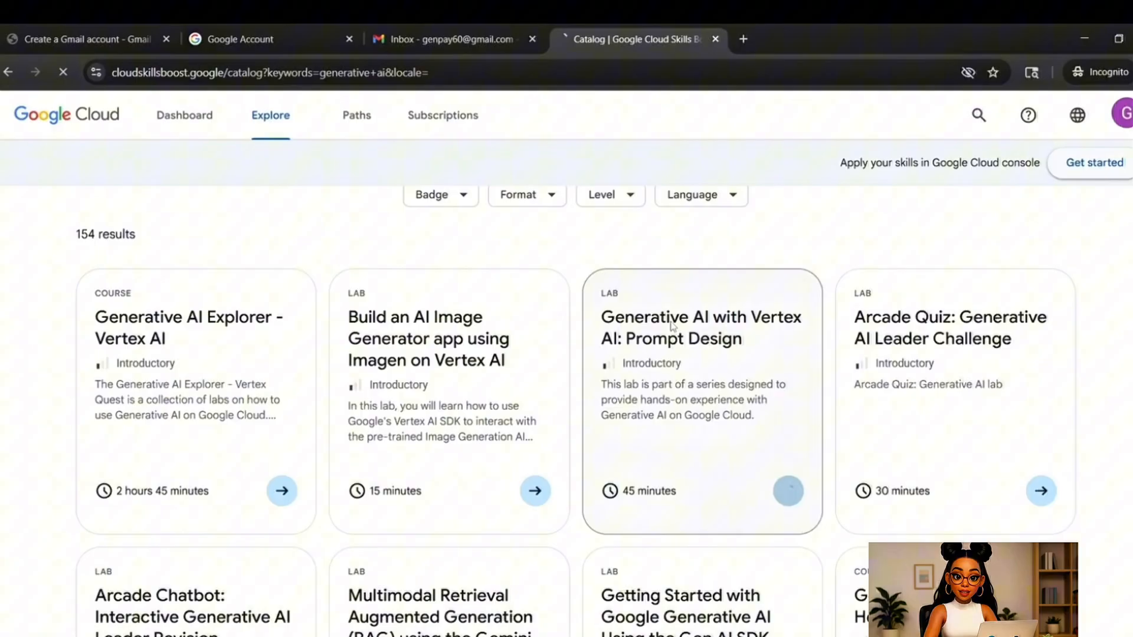
Open the Prompt Design lab details and start the lab to provision resources.
{"action": "left_click", "coordinate": [671, 324]}
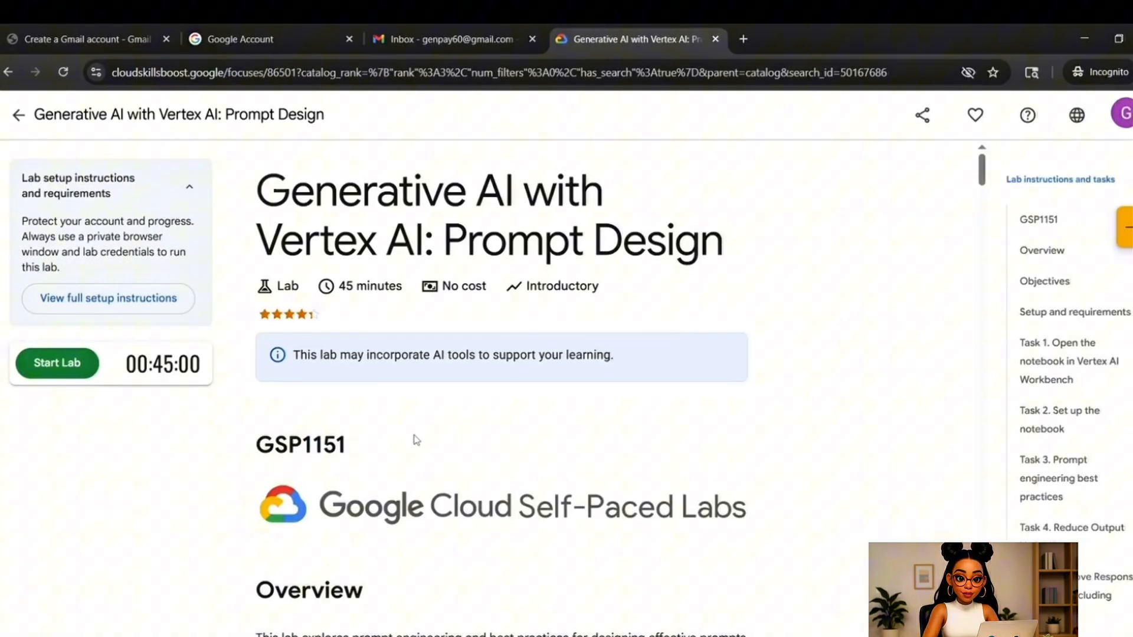
{"action": "left_click", "coordinate": [57, 363]}
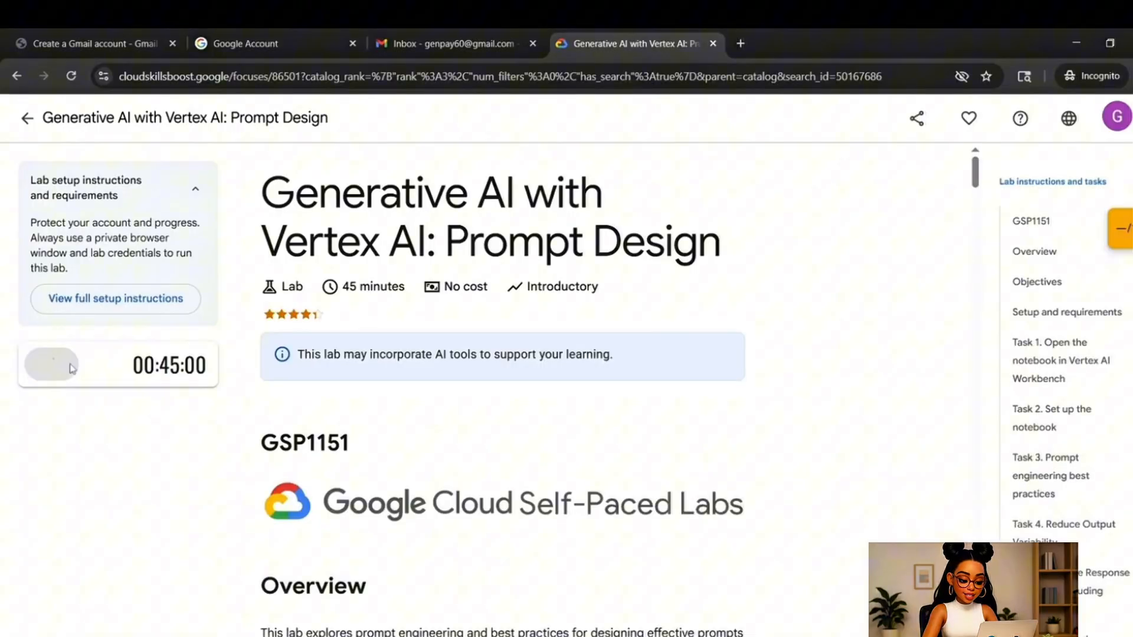
{"action": "left_click", "coordinate": [50, 365]}
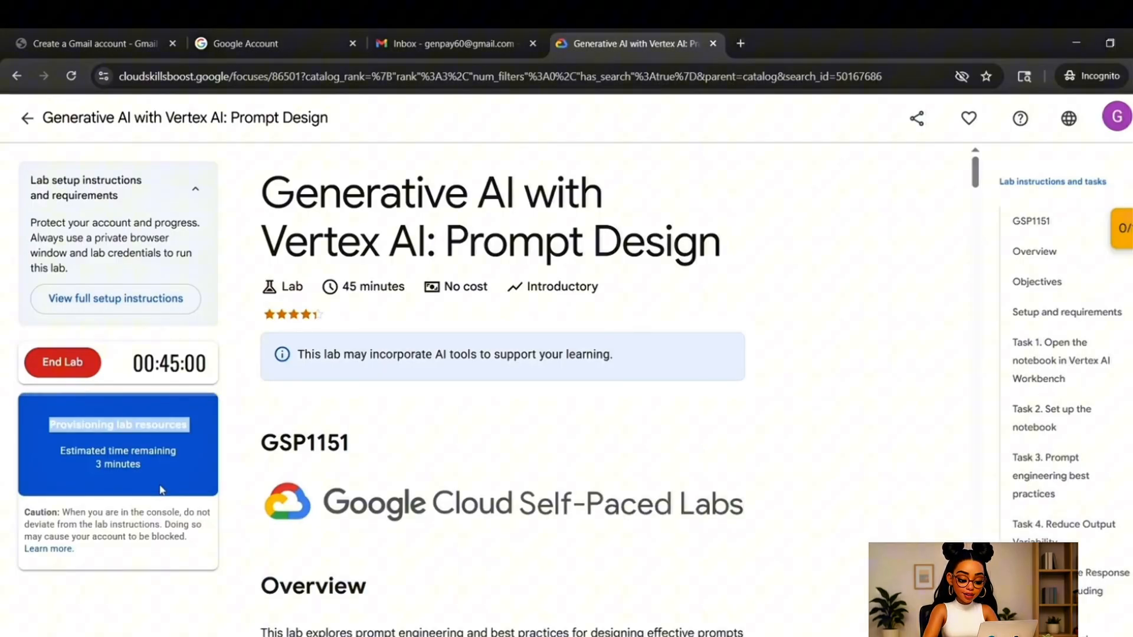
{"action": "mouse_move", "coordinate": [324, 486]}
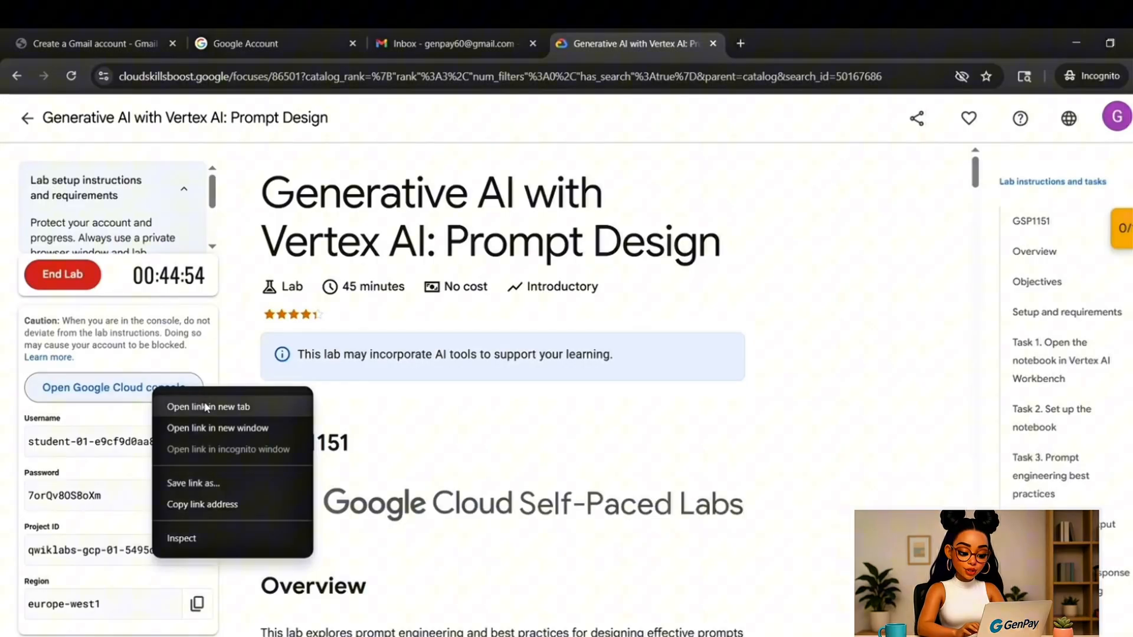
{"action": "mouse_move", "coordinate": [245, 413]}
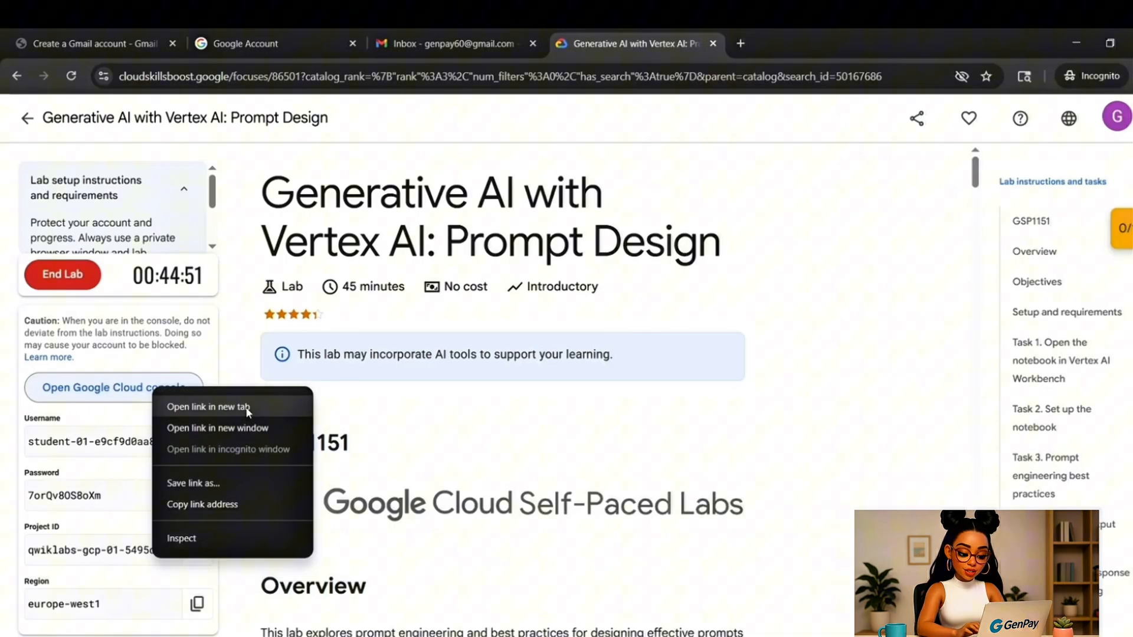
Open the lab's Google Cloud console link in a new tab and accept the welcome notice.
{"action": "left_click", "coordinate": [208, 407]}
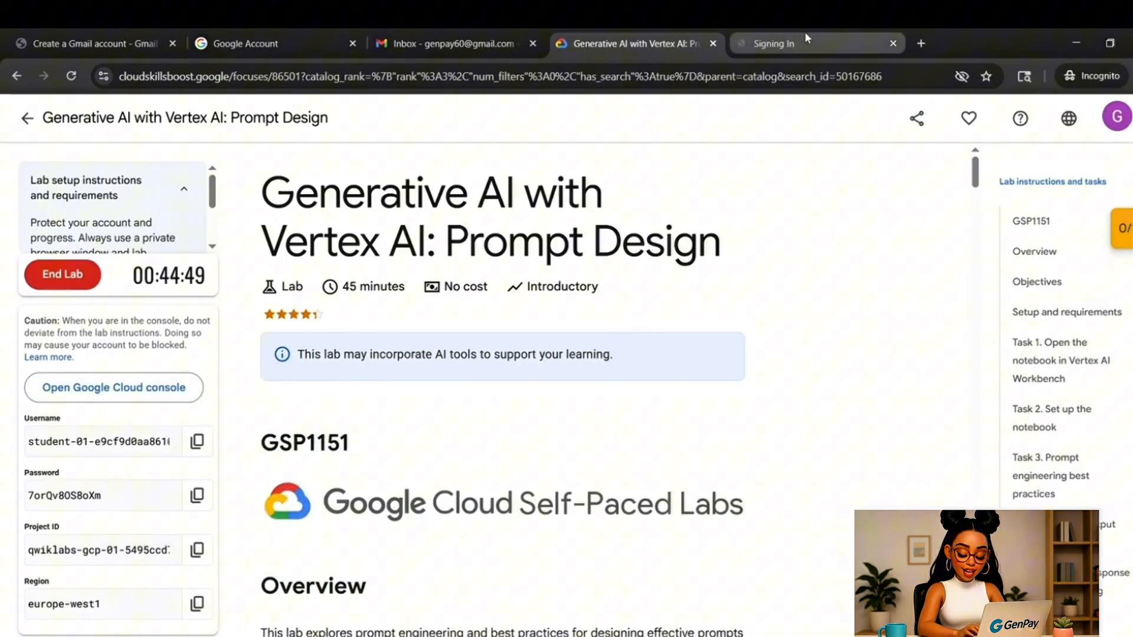
{"action": "mouse_move", "coordinate": [798, 41]}
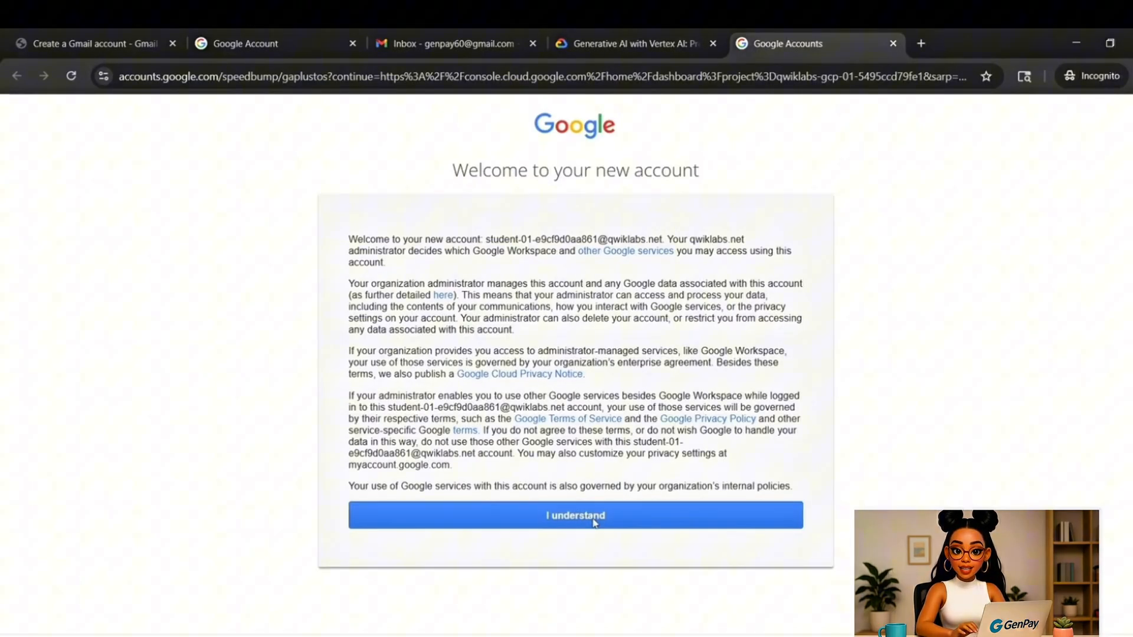
{"action": "left_click", "coordinate": [592, 516]}
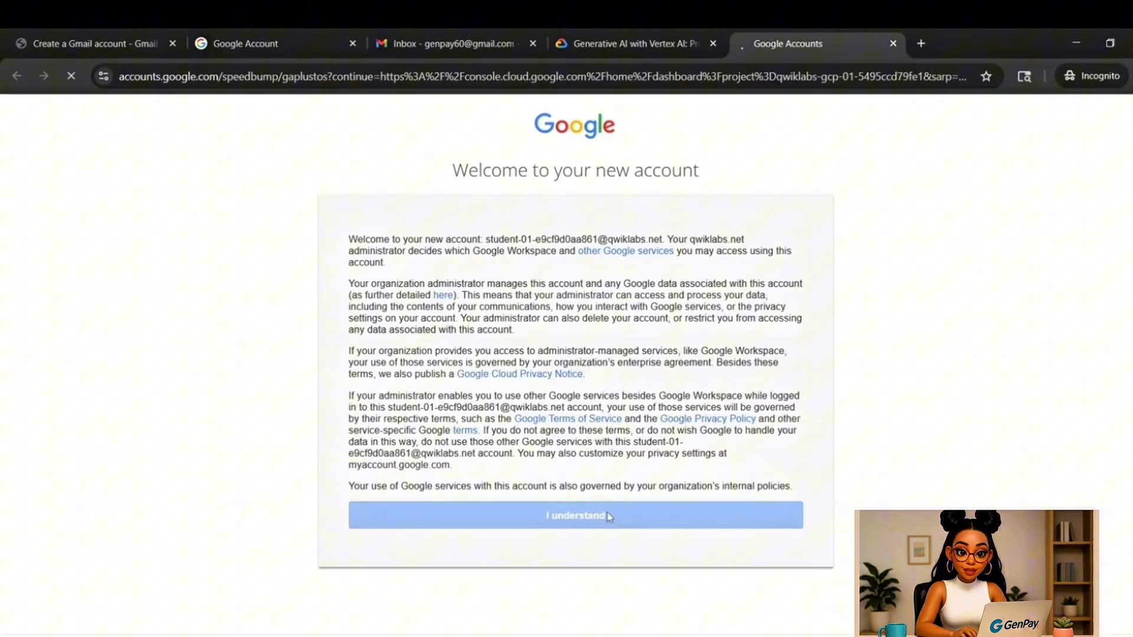
Accept the Google Cloud Terms of Service and continue to the lab project's dashboard.
{"action": "left_click", "coordinate": [580, 516]}
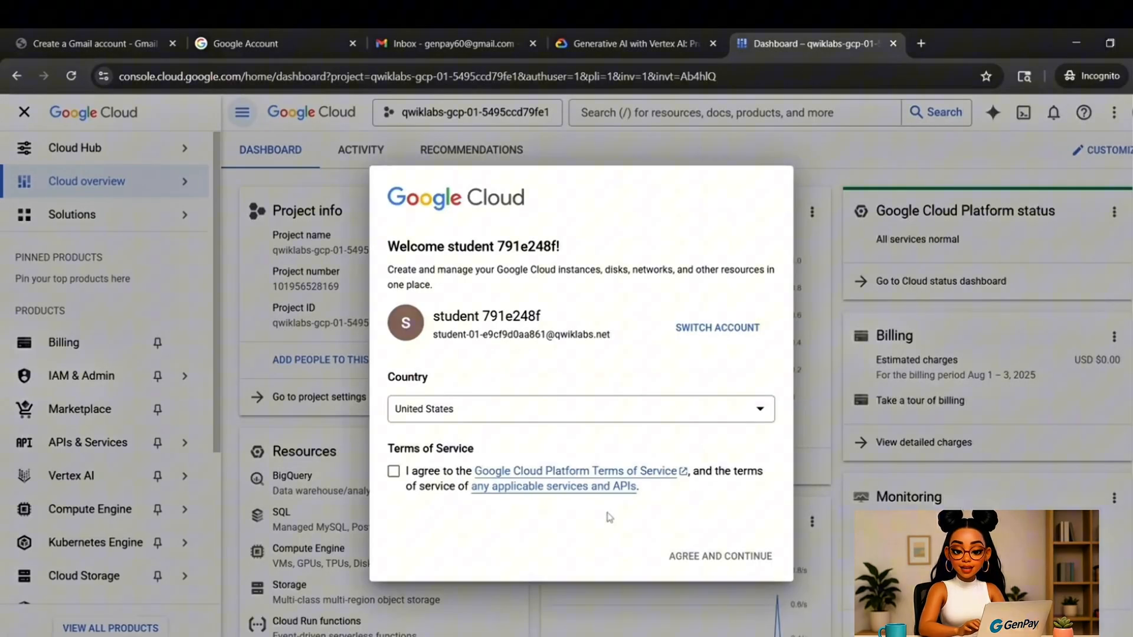
{"action": "mouse_move", "coordinate": [546, 307]}
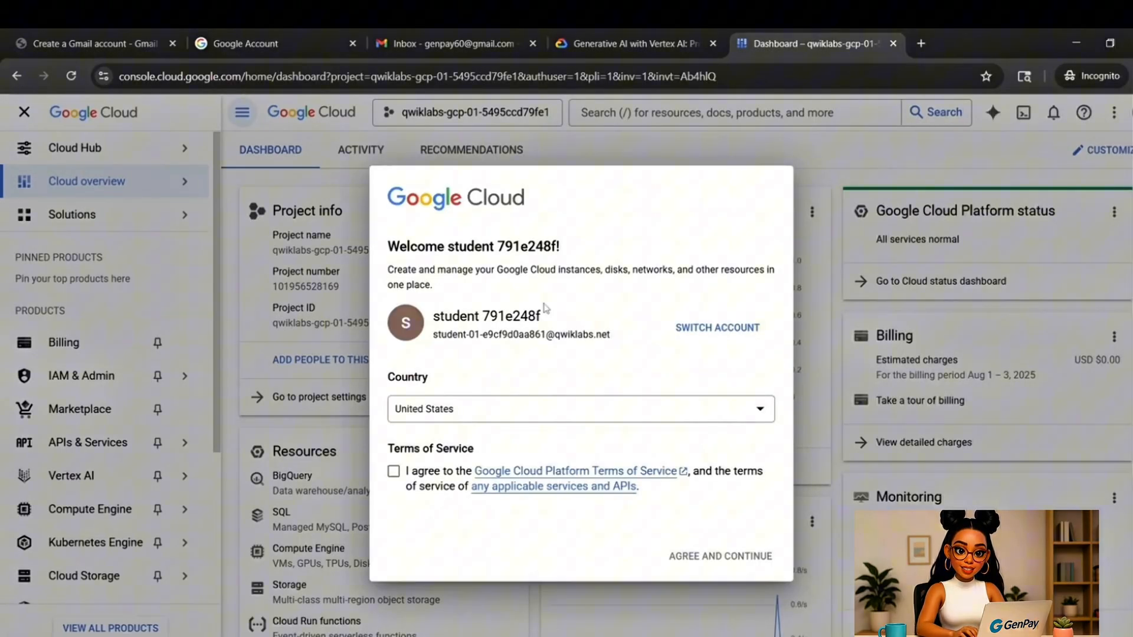
{"action": "left_click", "coordinate": [393, 471]}
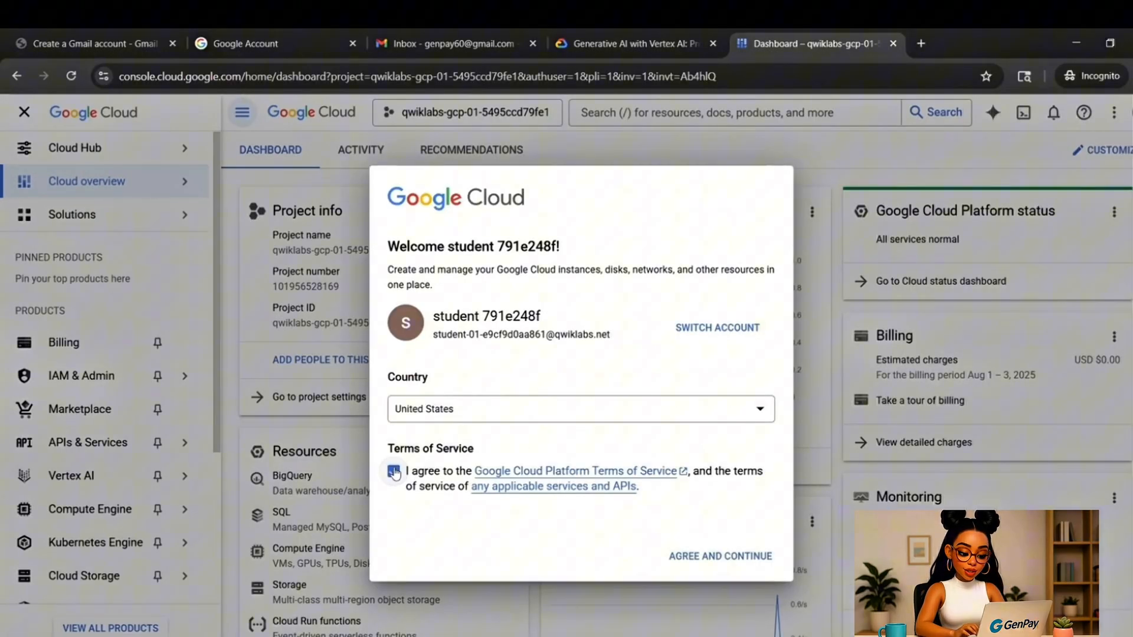
{"action": "left_click", "coordinate": [393, 471]}
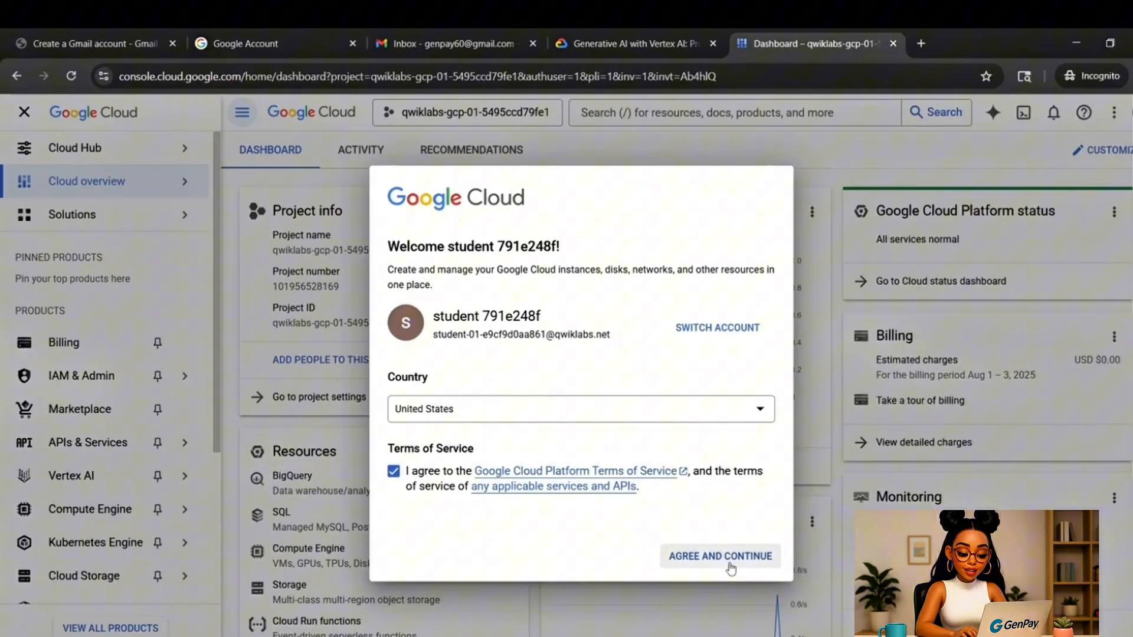
{"action": "left_click", "coordinate": [719, 556]}
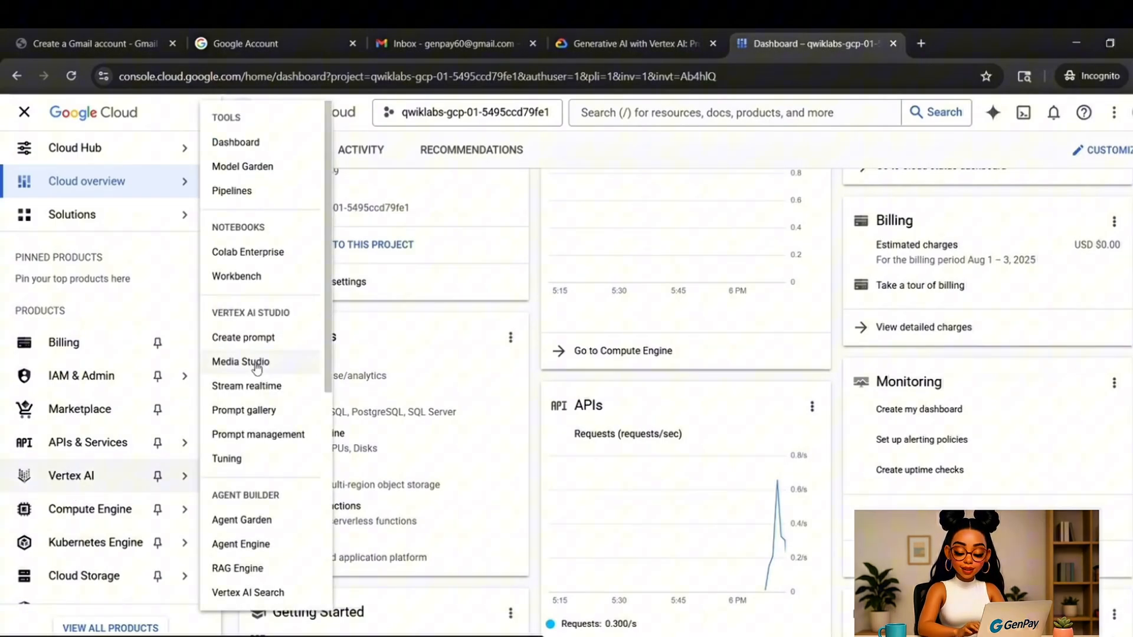
Select Media Studio under Vertex AI Studio in the Vertex AI menu.
{"action": "left_click", "coordinate": [240, 361]}
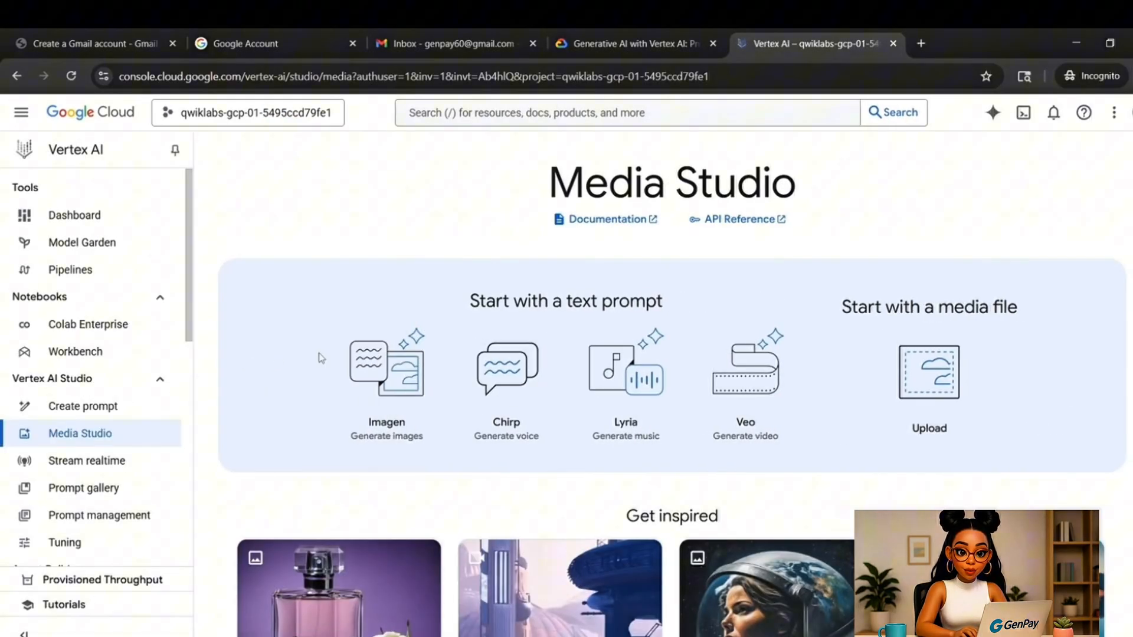
{"action": "mouse_move", "coordinate": [736, 381]}
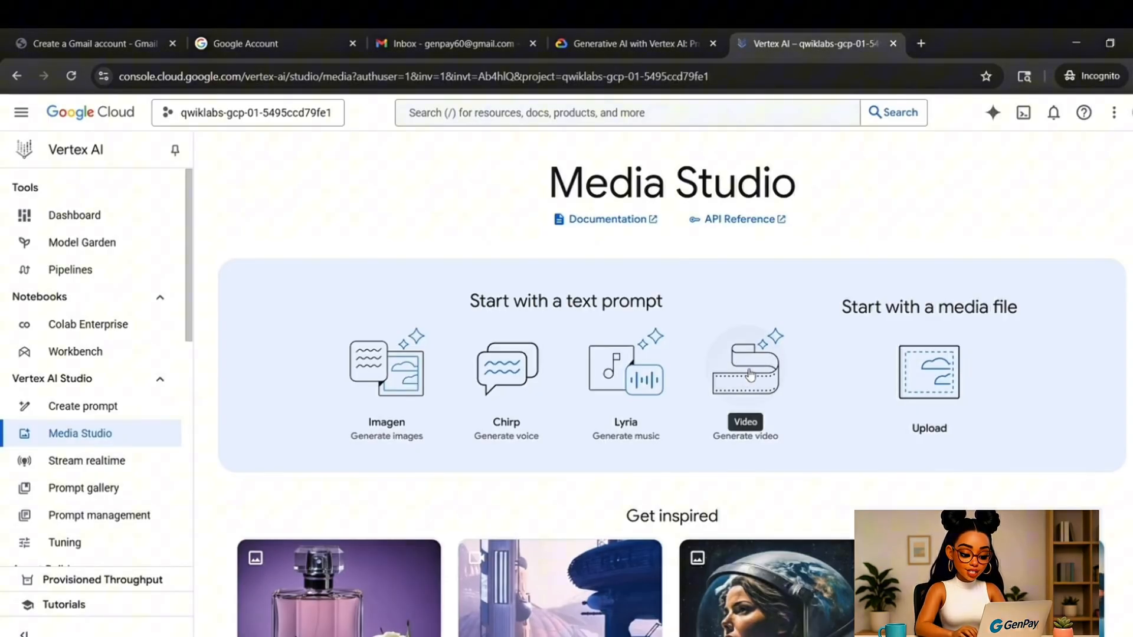
Choose Veo in Media Studio, select Veo 3 Fast at 1080p resolution, and focus the prompt box.
{"action": "left_click", "coordinate": [745, 371]}
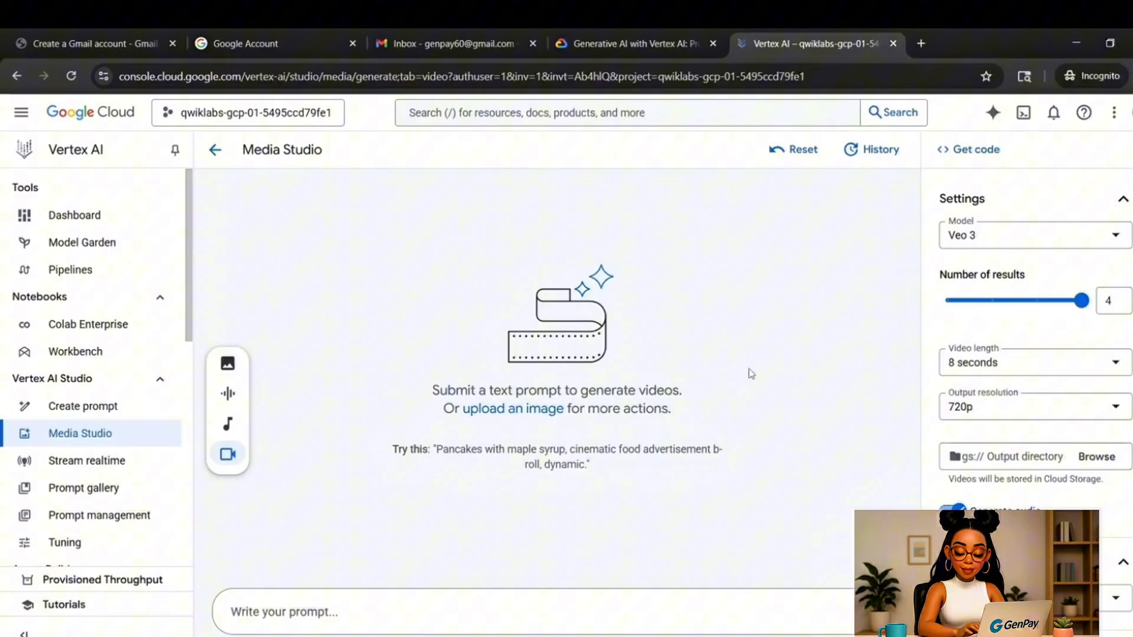
{"action": "mouse_move", "coordinate": [744, 412]}
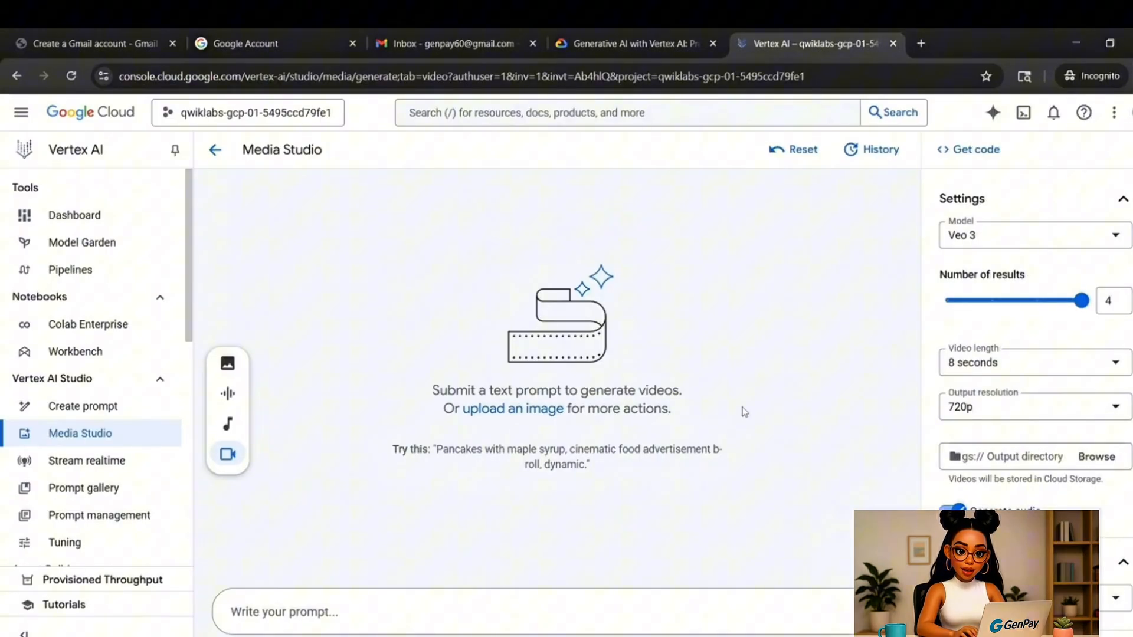
{"action": "left_click", "coordinate": [1033, 235]}
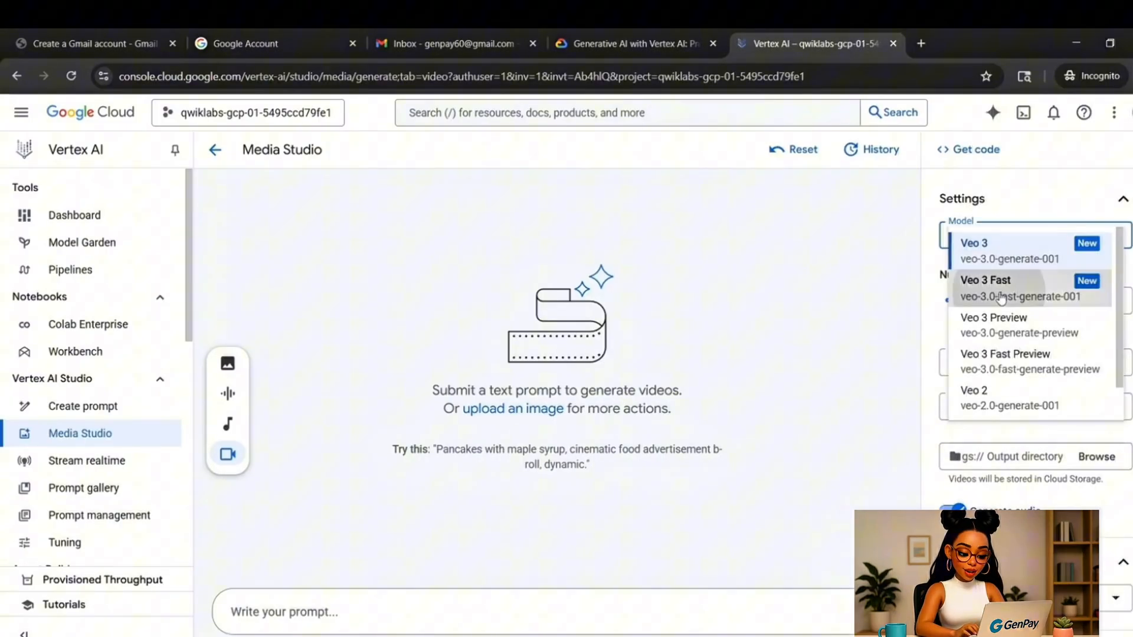
{"action": "left_click", "coordinate": [984, 287]}
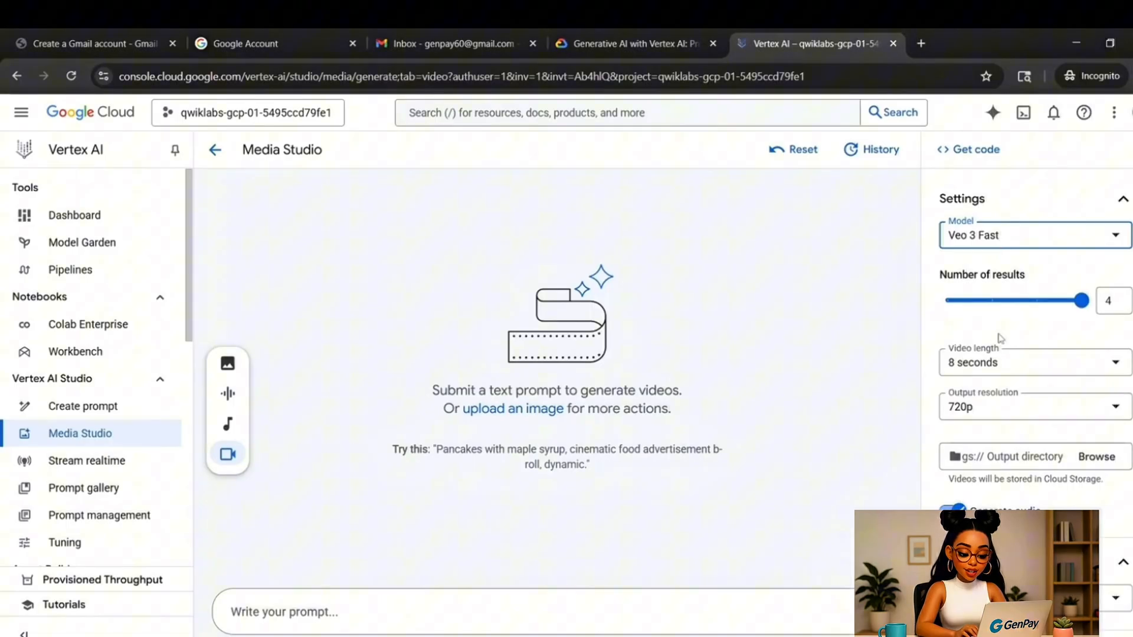
{"action": "left_click", "coordinate": [1035, 406]}
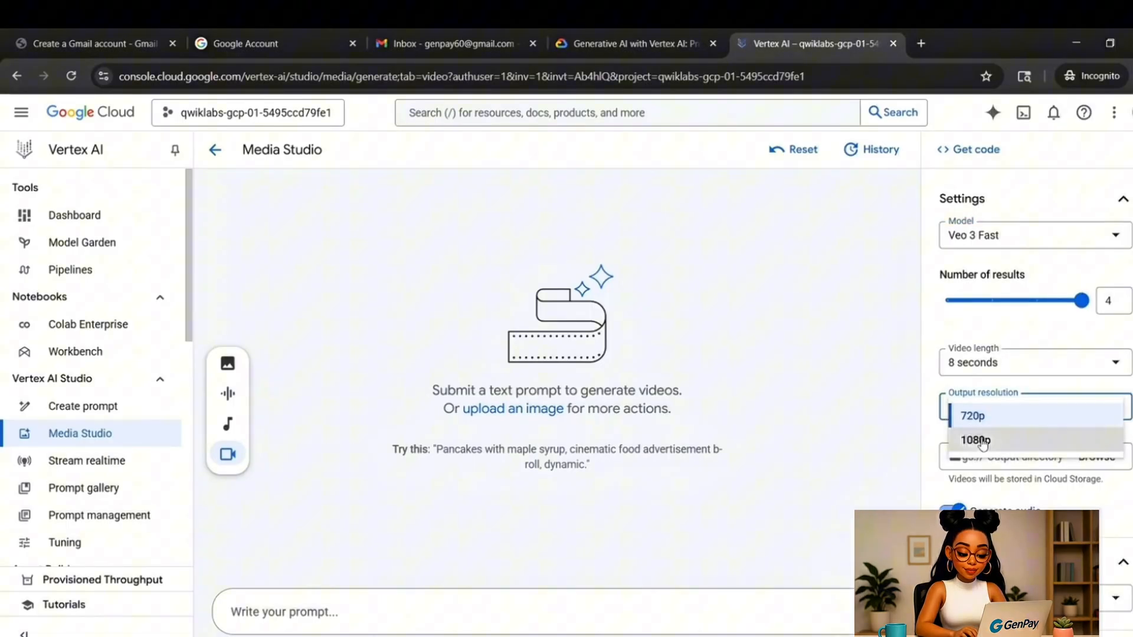
{"action": "left_click", "coordinate": [975, 440]}
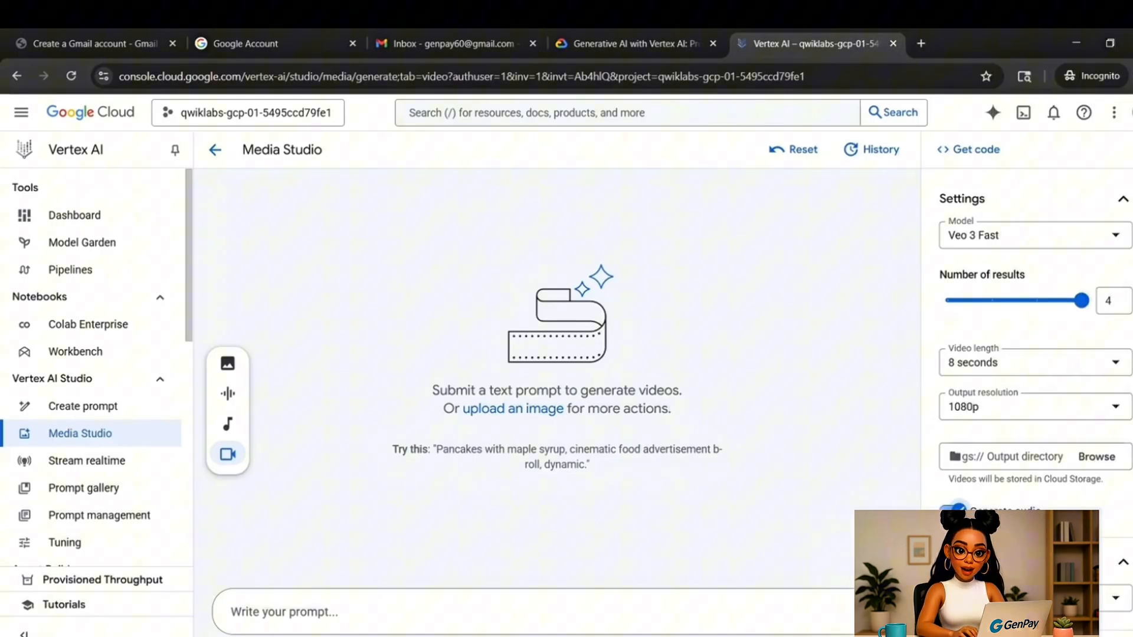
{"action": "scroll", "scroll_direction": "down", "scroll_amount": 3}
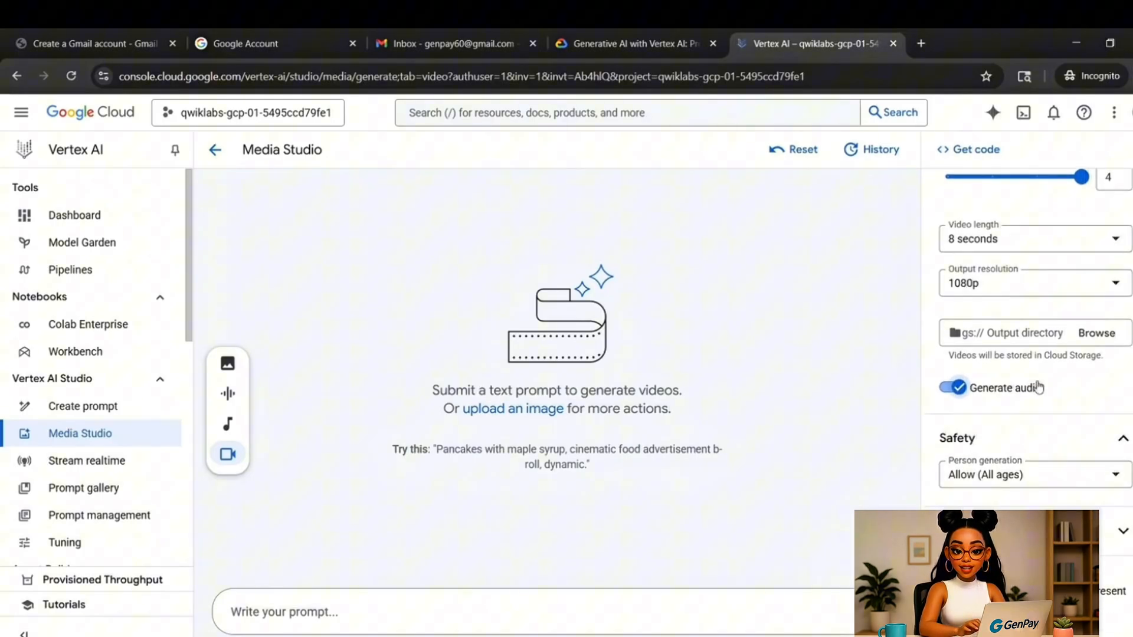
{"action": "mouse_move", "coordinate": [520, 351]}
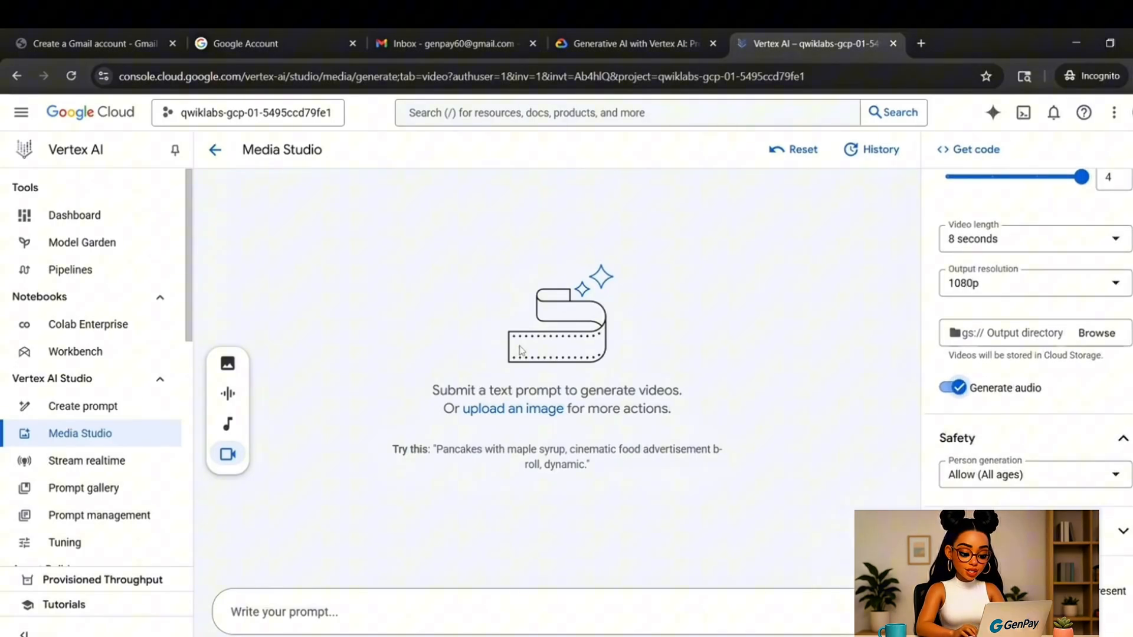
{"action": "left_click", "coordinate": [408, 611]}
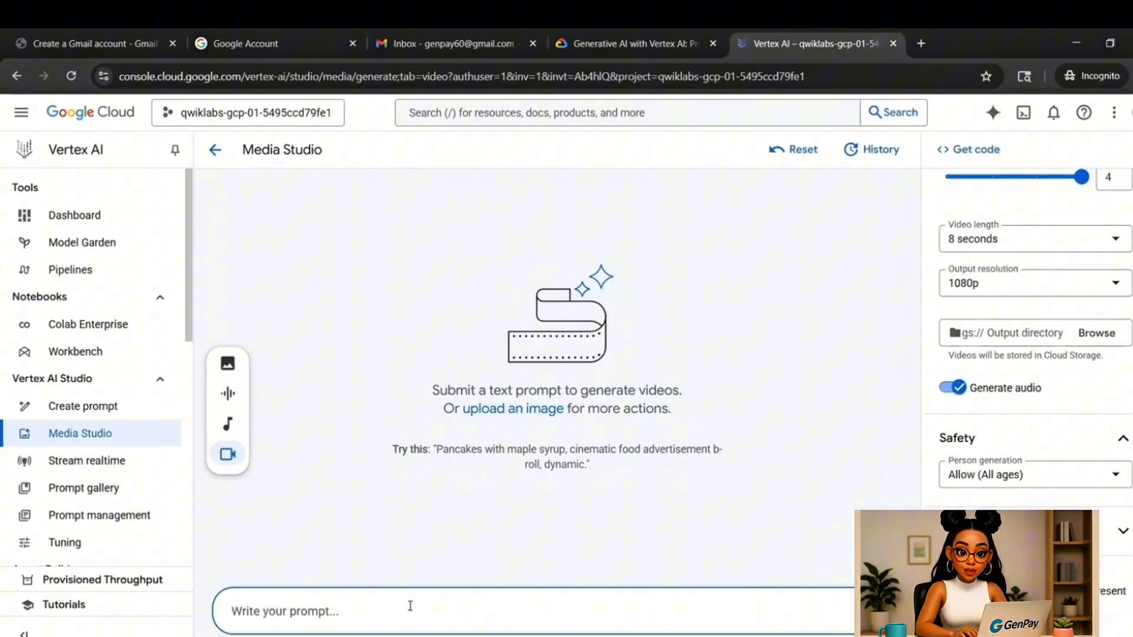
Enter the prompt for a slow-motion futuristic samurai walking a neon-lit Tokyo alley.
{"action": "type", "text": "\"A slow-motion scene of a futuristic samurai walking through a neon-lit alley in Tokyo during heavy rain, steam rising from the vents.\""}
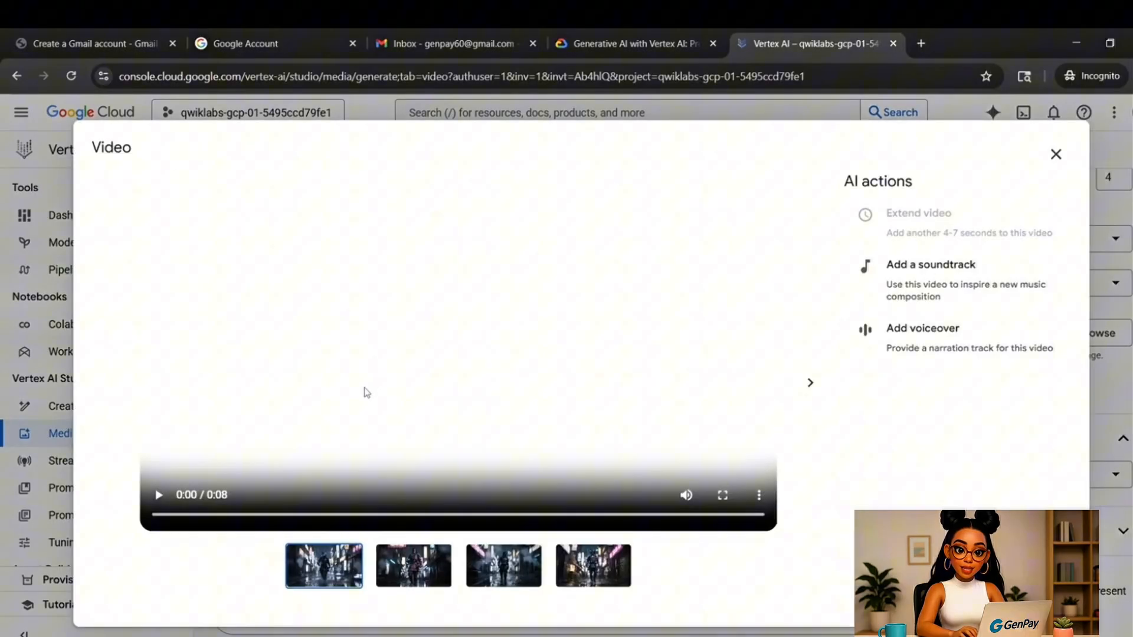
Play the first and second samurai videos, download one, and close the viewer.
{"action": "left_click", "coordinate": [158, 495]}
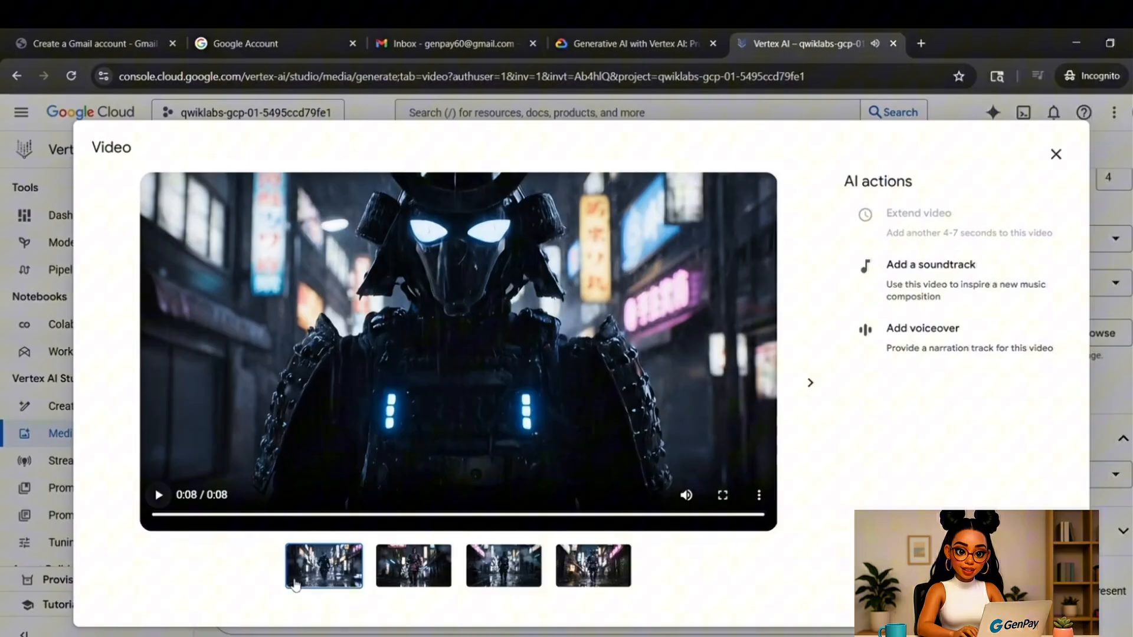
{"action": "left_click", "coordinate": [413, 570]}
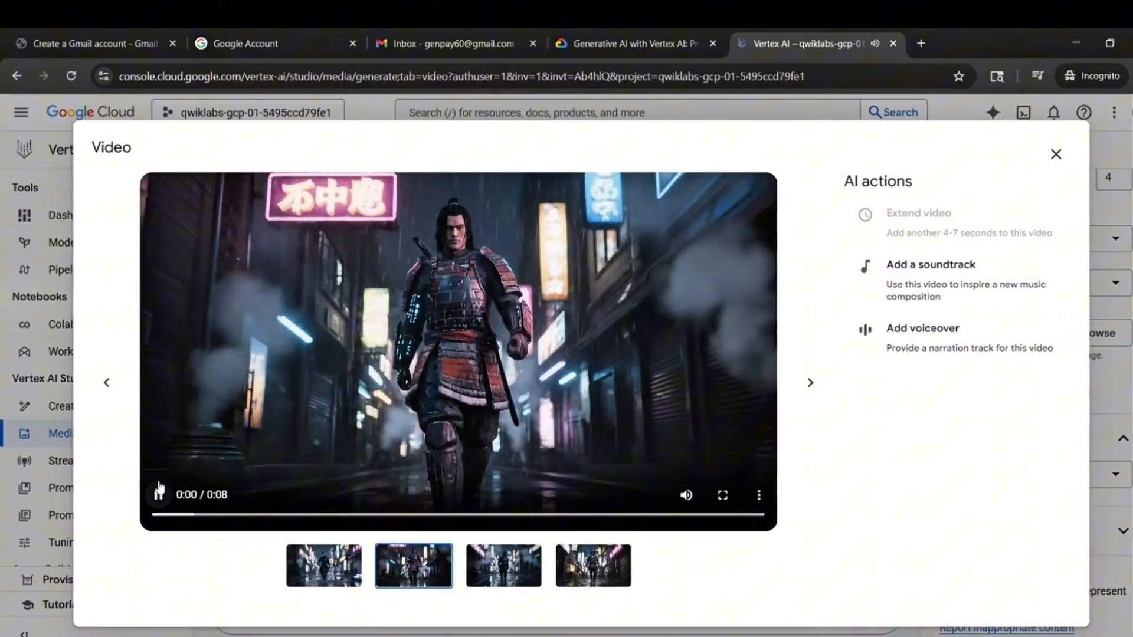
{"action": "left_click", "coordinate": [158, 494]}
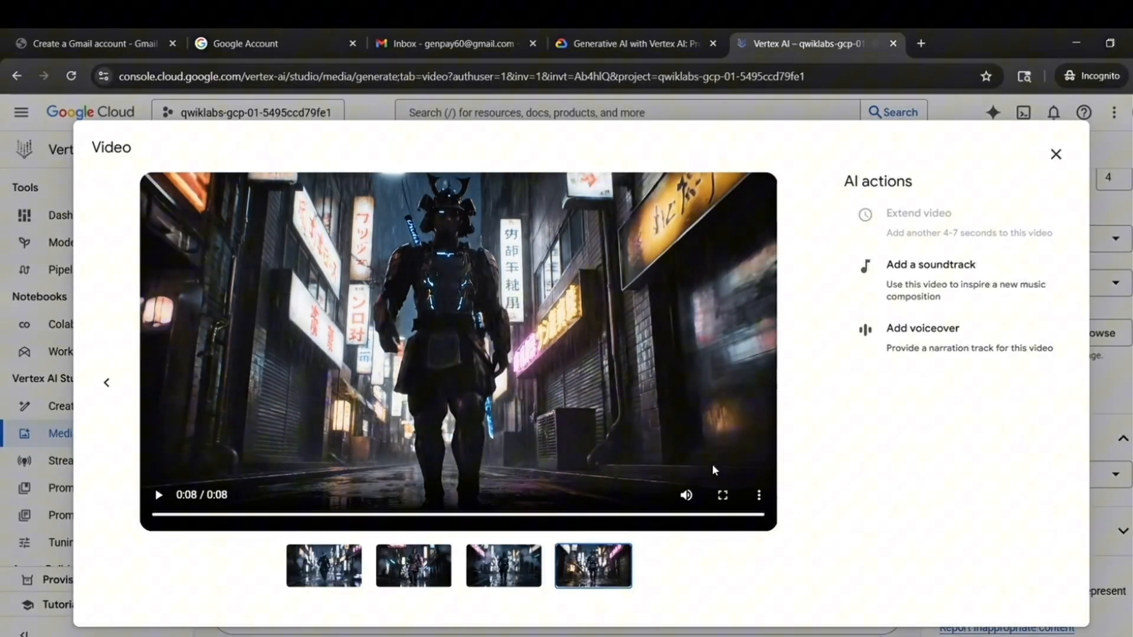
{"action": "left_click", "coordinate": [502, 572]}
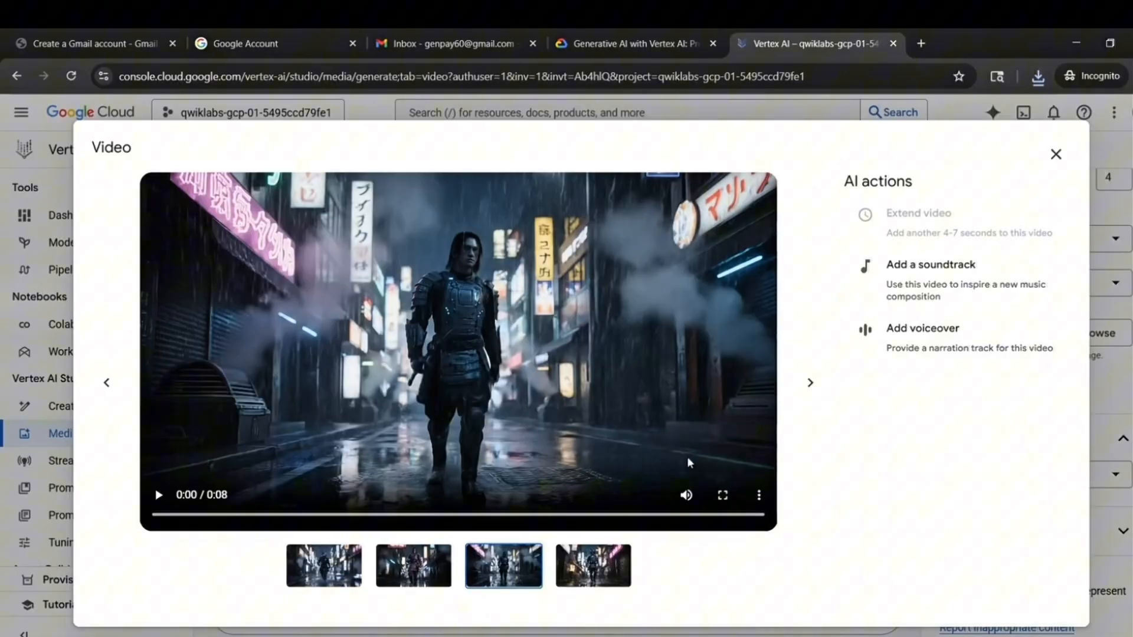
{"action": "left_click", "coordinate": [1055, 154]}
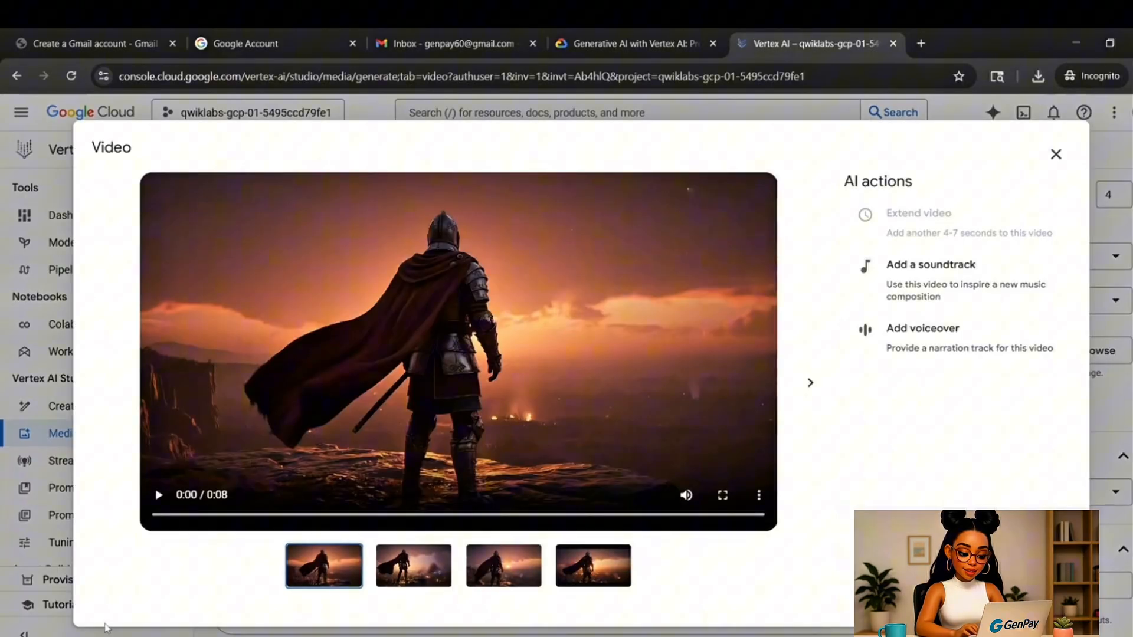
Play the caped-knight video, close the viewer, and play the first cherry-blossom koi video full screen.
{"action": "left_click", "coordinate": [159, 495]}
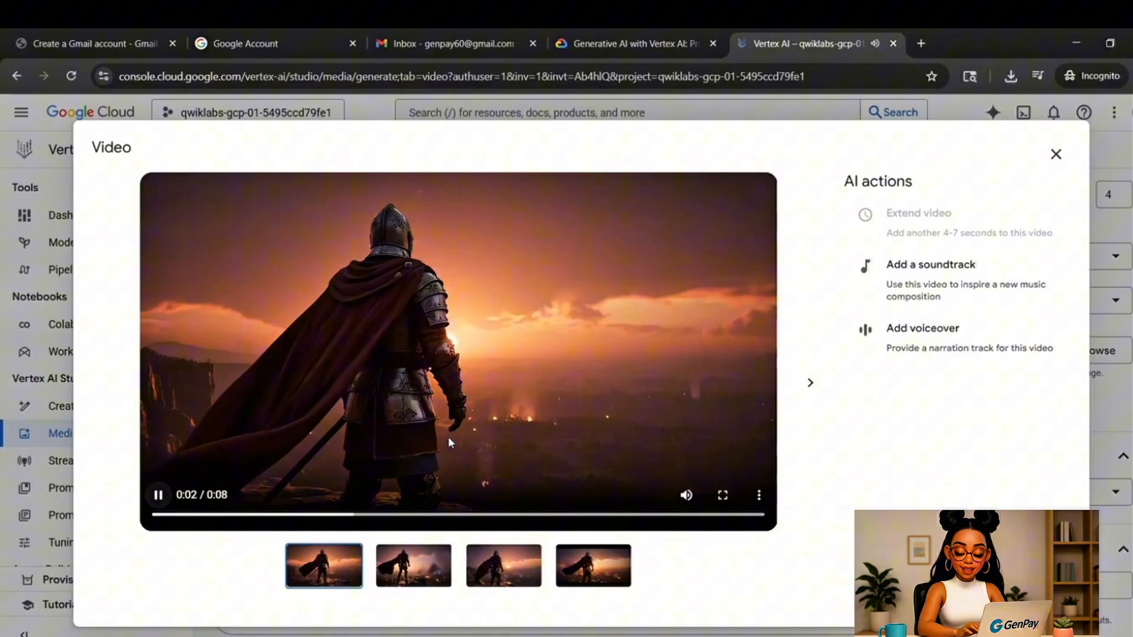
{"action": "left_click", "coordinate": [1055, 154]}
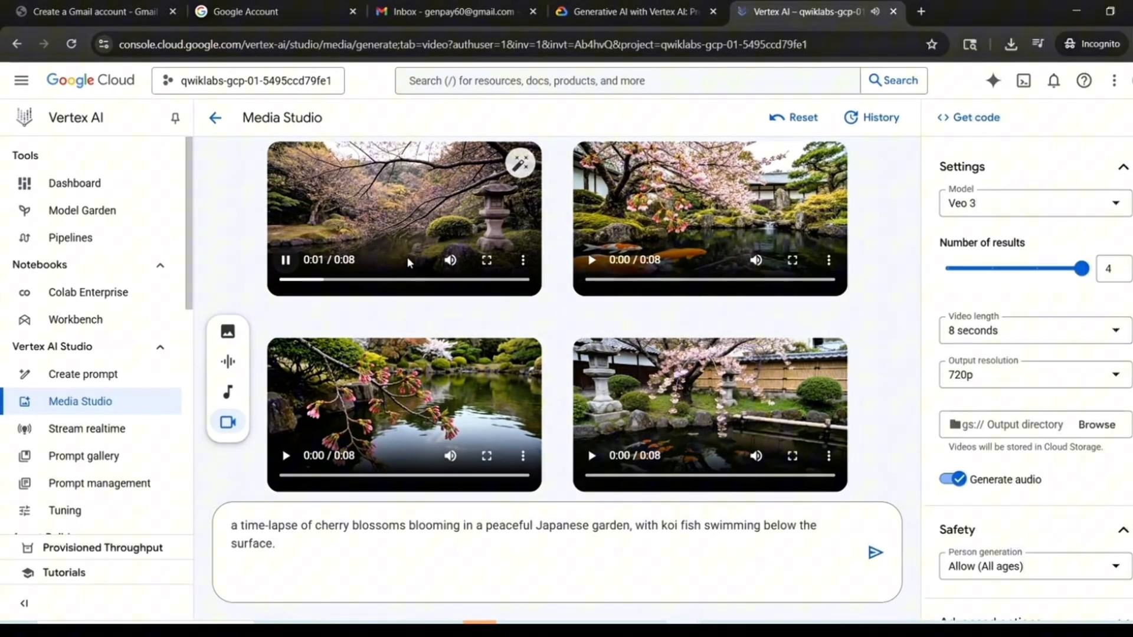
{"action": "left_click", "coordinate": [486, 260]}
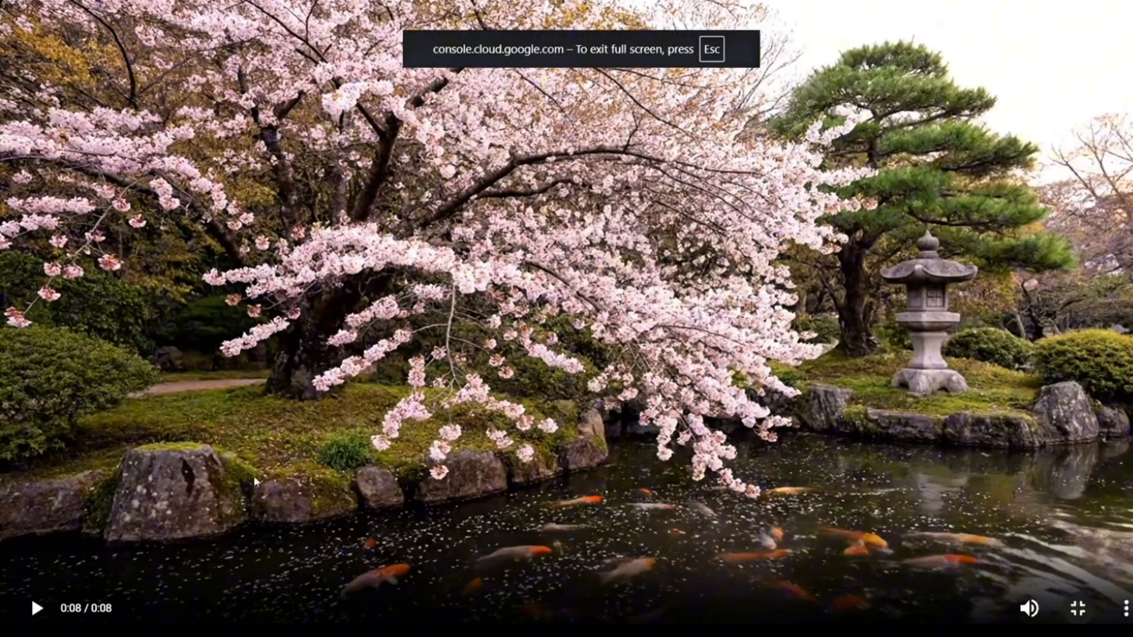